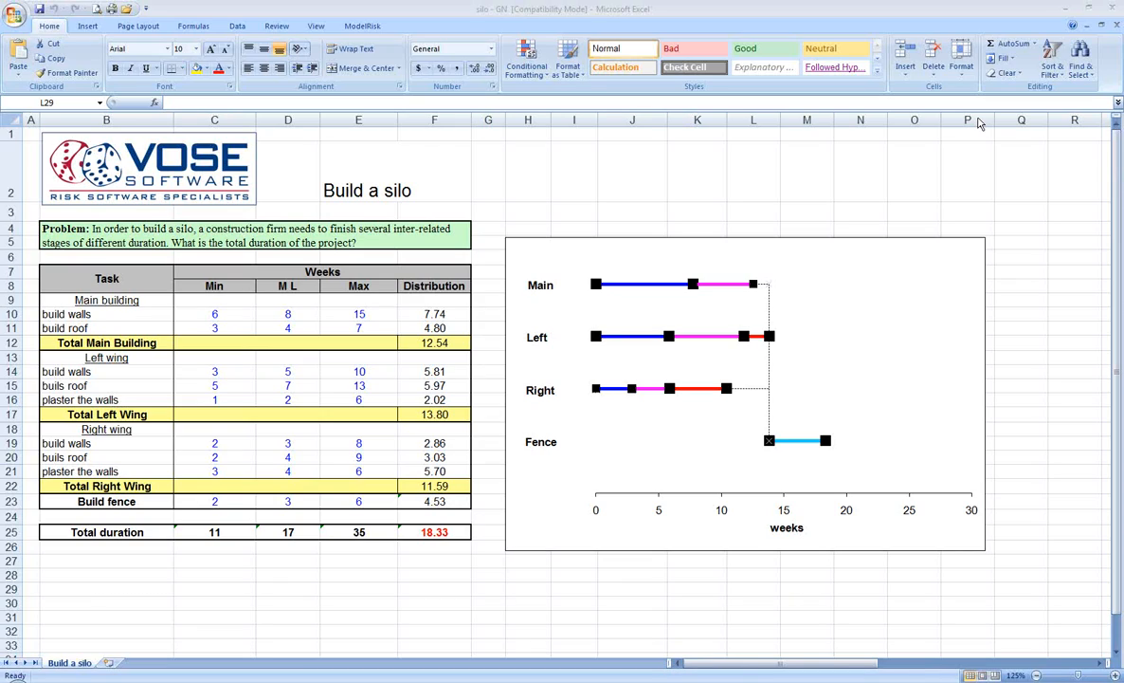
pyautogui.moveTo(306, 362)
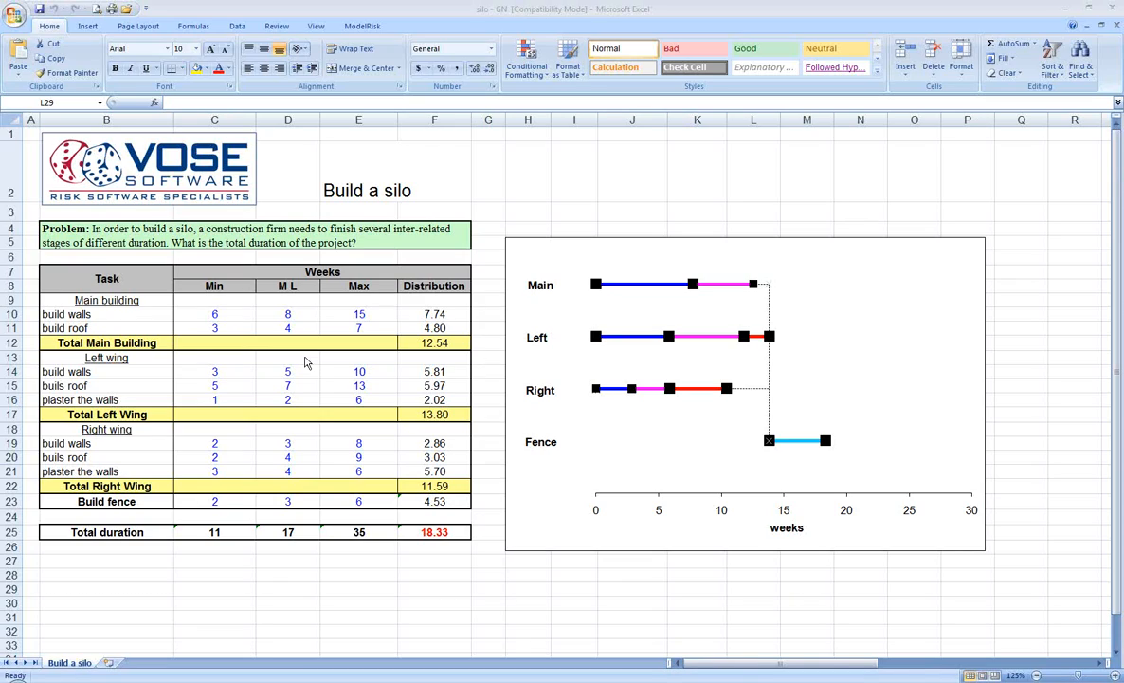
pyautogui.moveTo(94, 326)
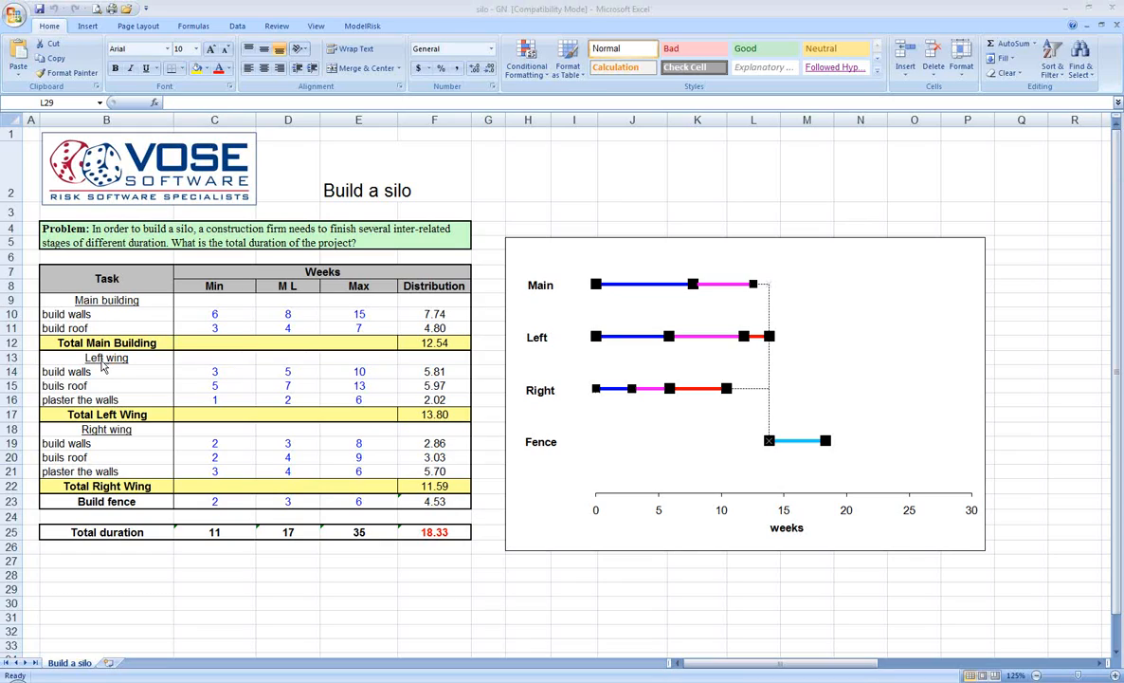
pyautogui.moveTo(124, 446)
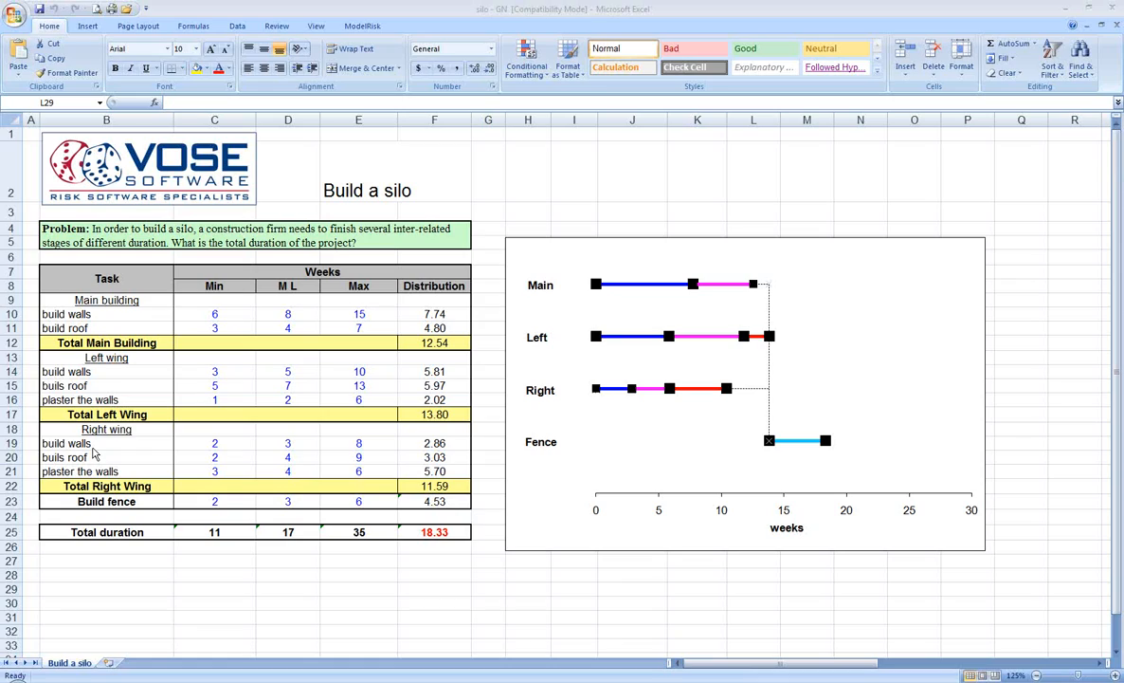
pyautogui.moveTo(182, 334)
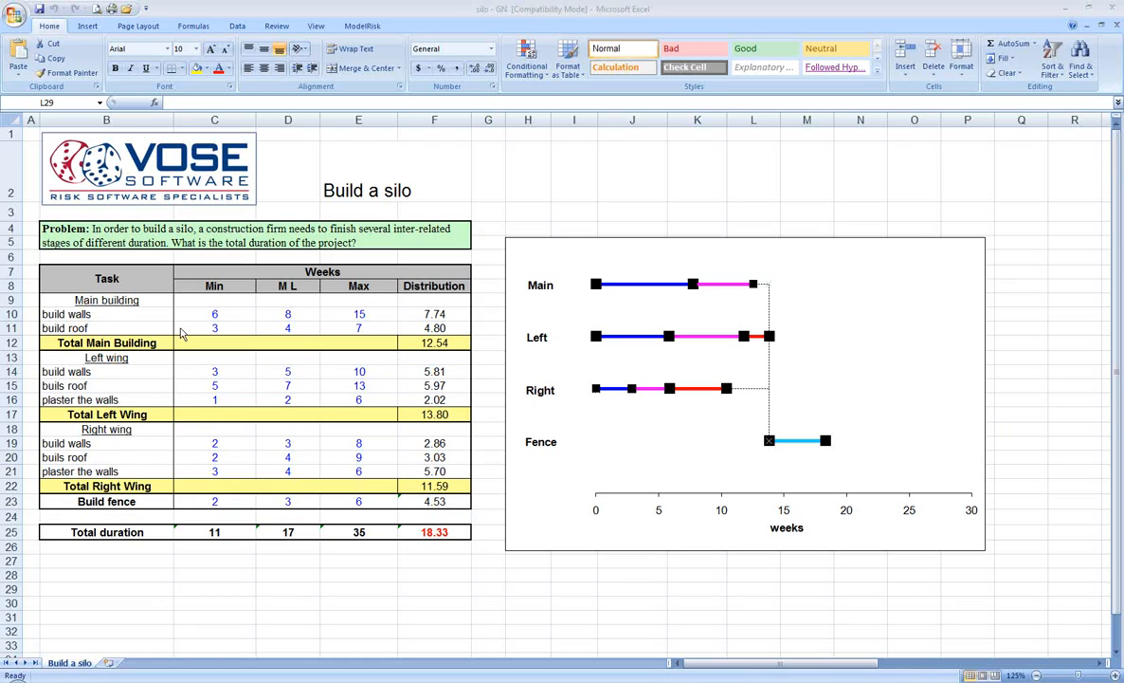
pyautogui.moveTo(196, 325)
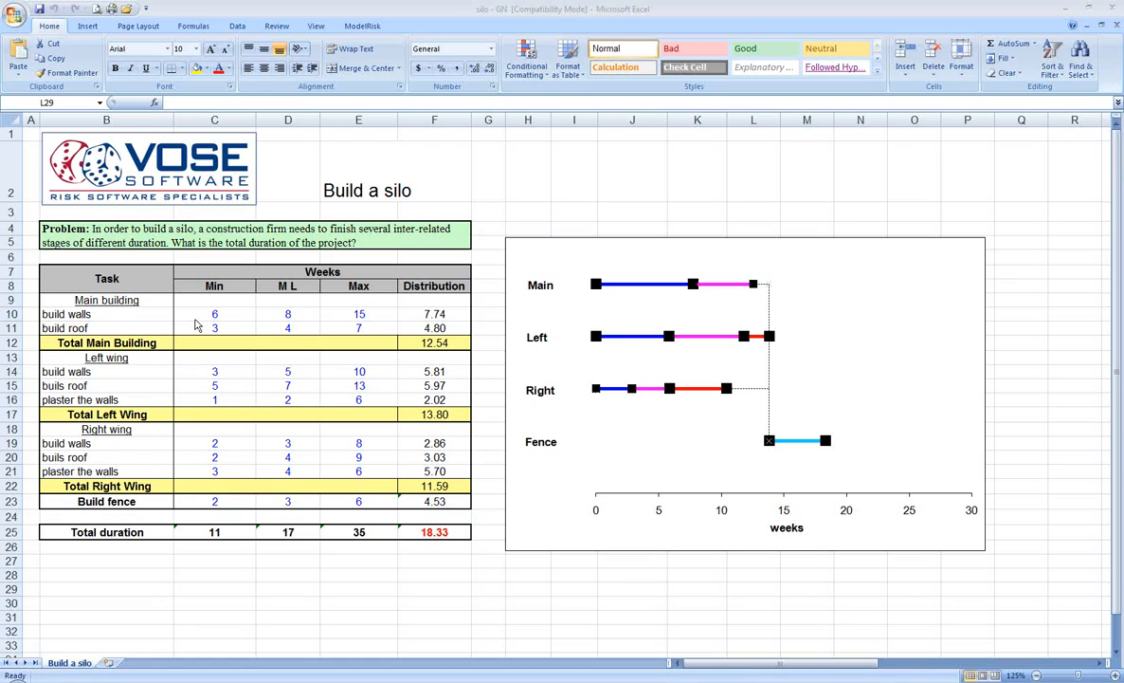
pyautogui.moveTo(289, 300)
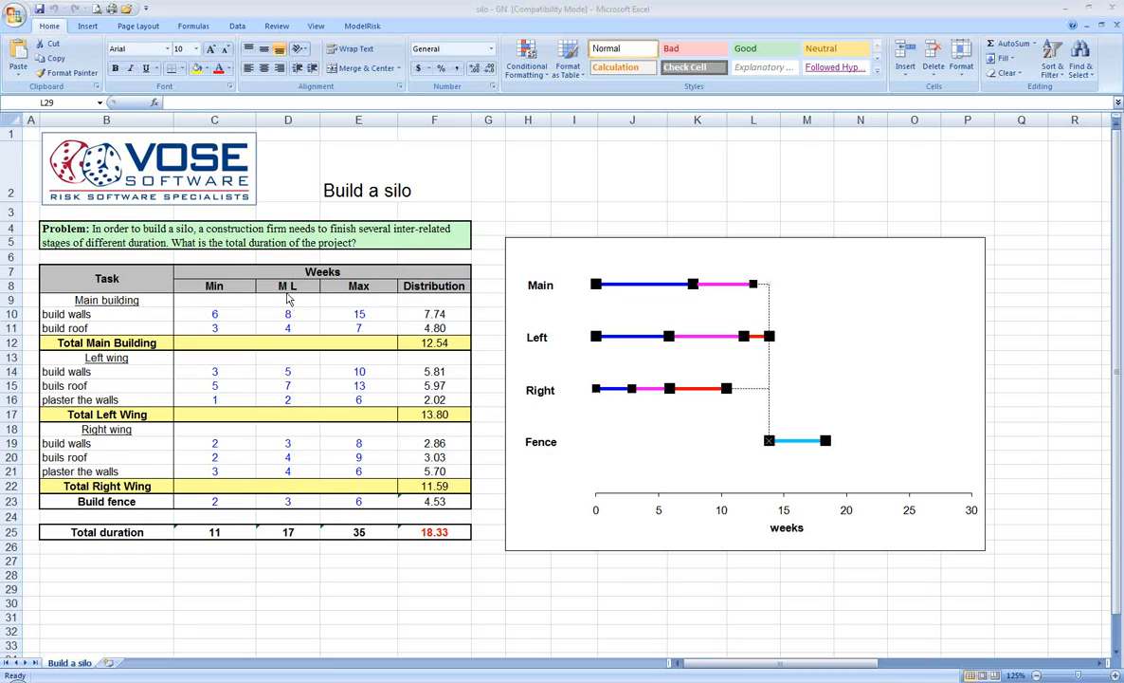
pyautogui.moveTo(348, 292)
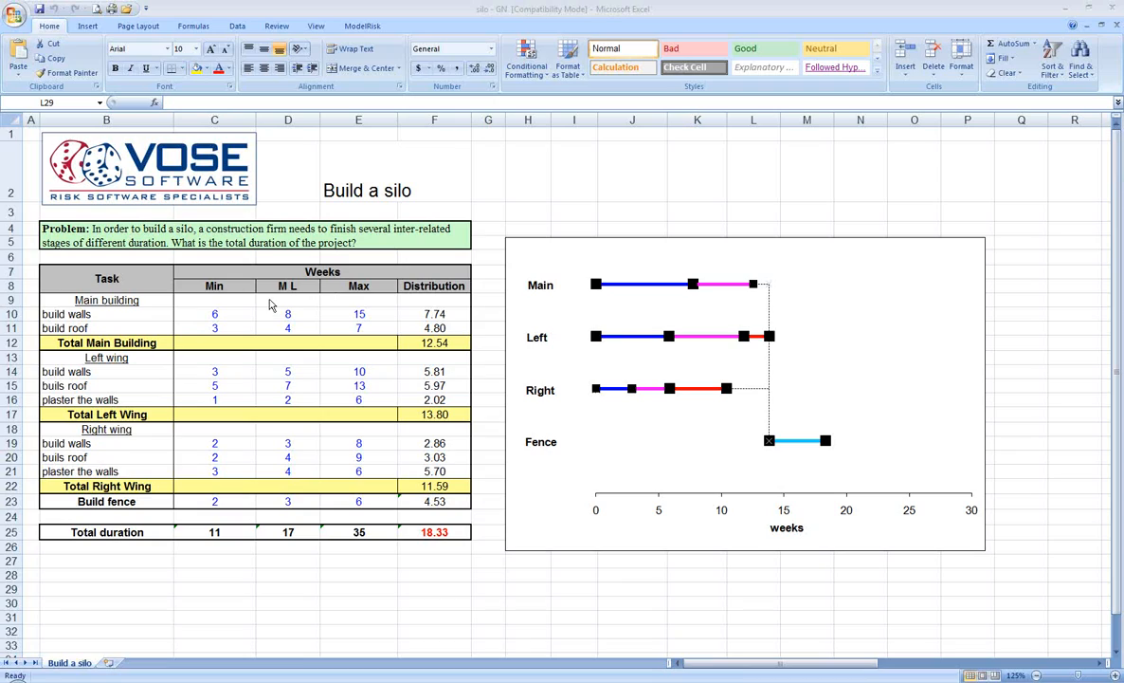
pyautogui.moveTo(274, 305)
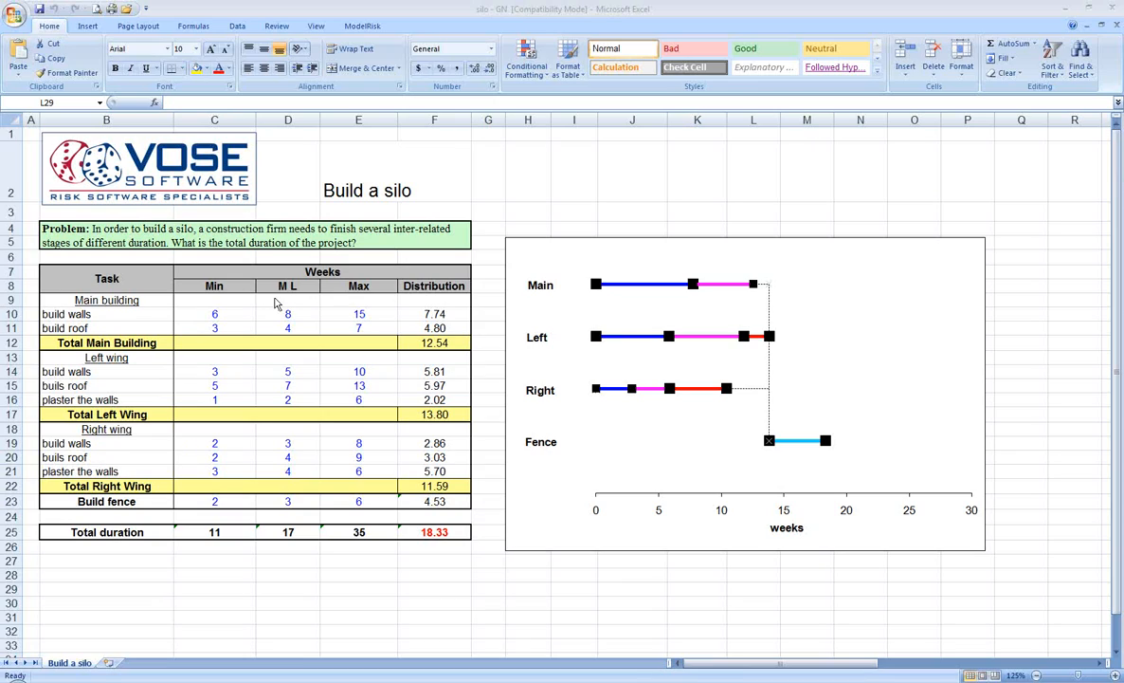
# - Review the PERT(6, 8, 15) build-walls distribution for F10 in View Function, then close it
pyautogui.click(434, 314)
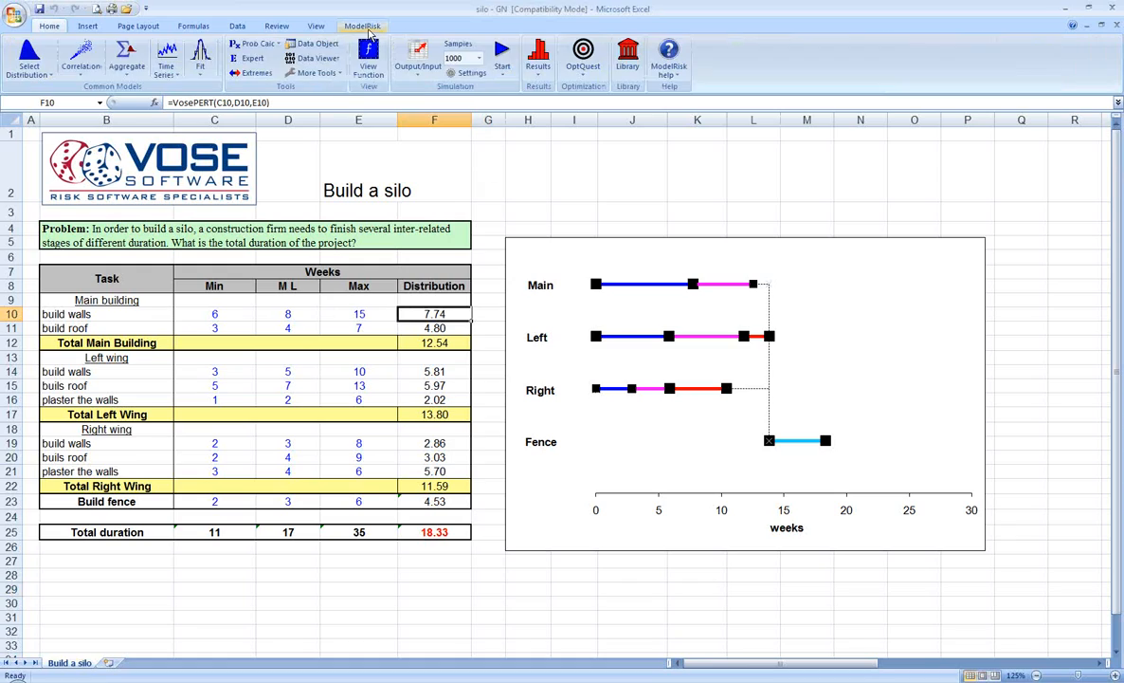
pyautogui.click(368, 59)
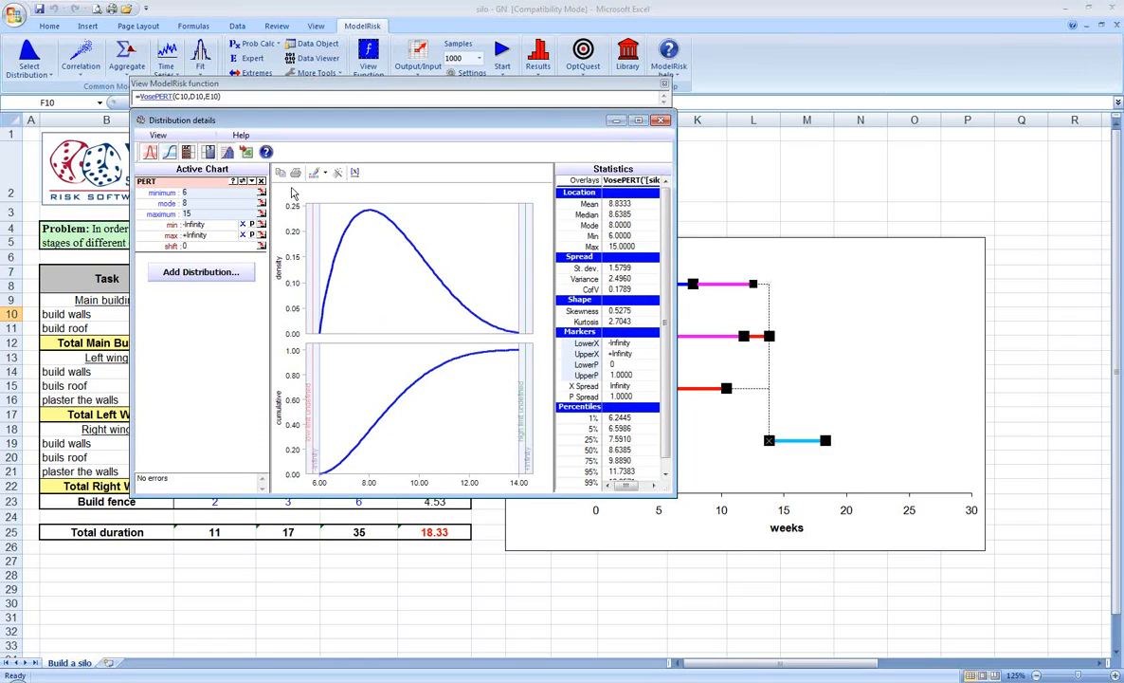
pyautogui.moveTo(262, 193)
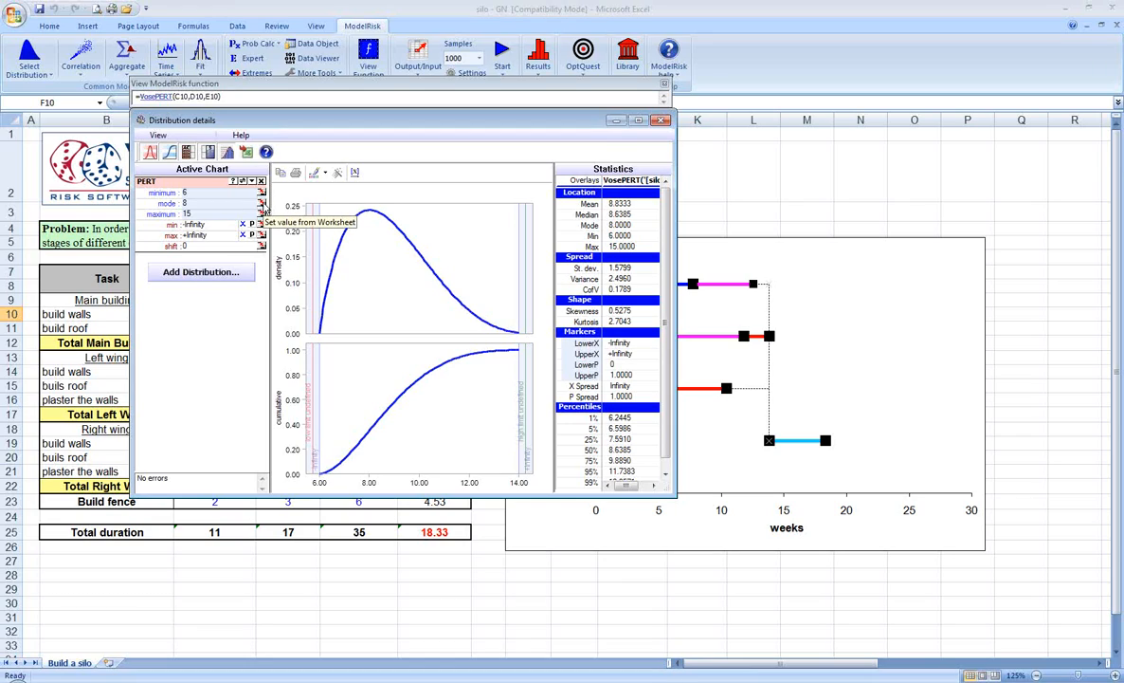
pyautogui.moveTo(581, 145)
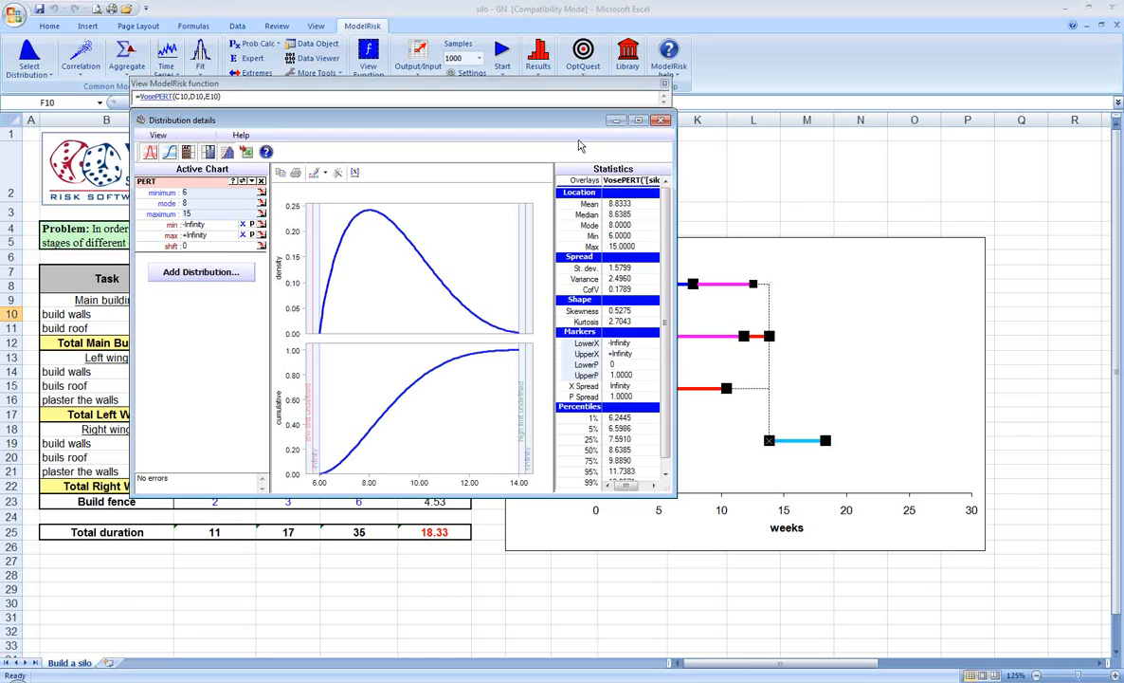
pyautogui.click(660, 120)
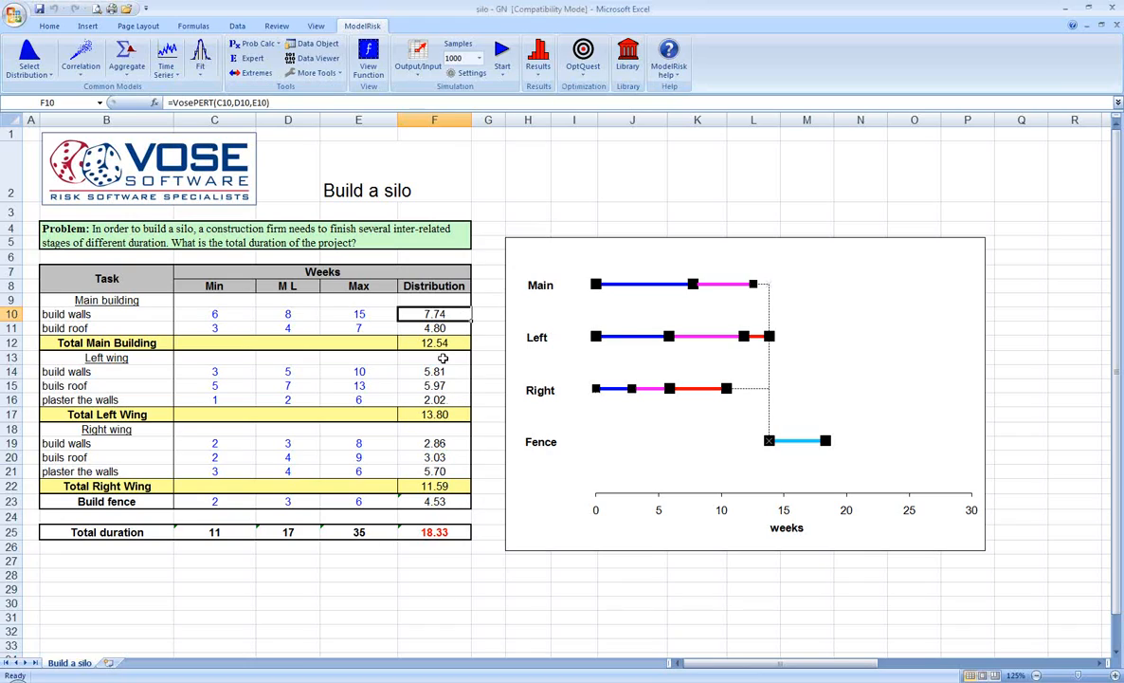
pyautogui.moveTo(442, 433)
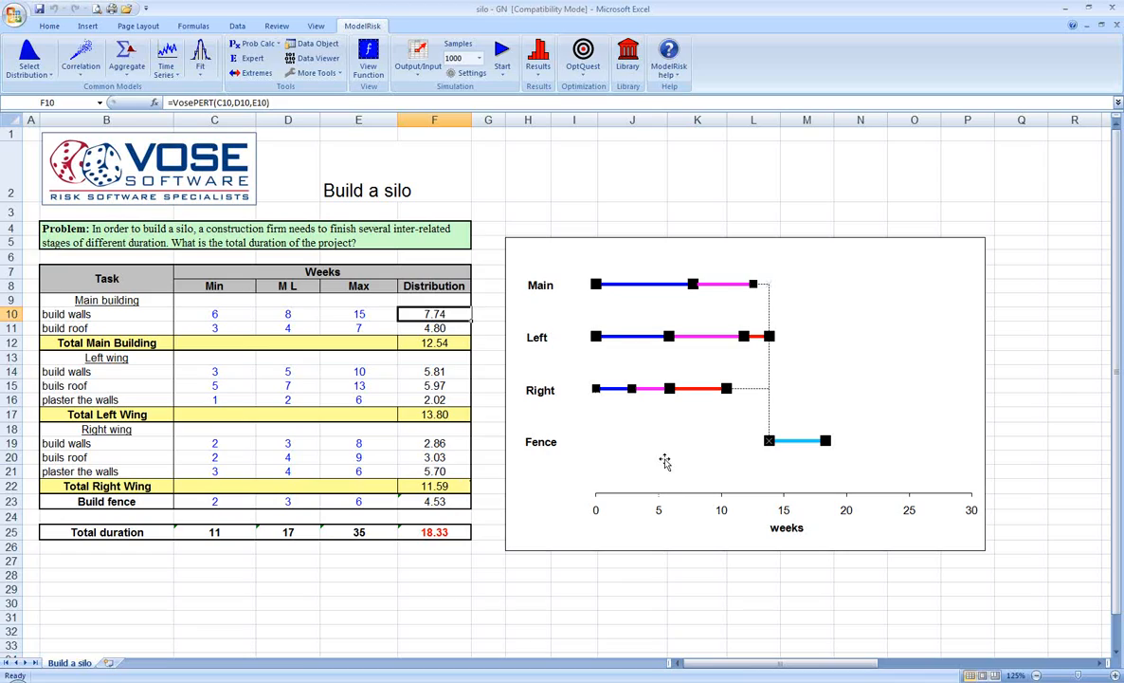
pyautogui.moveTo(666, 287)
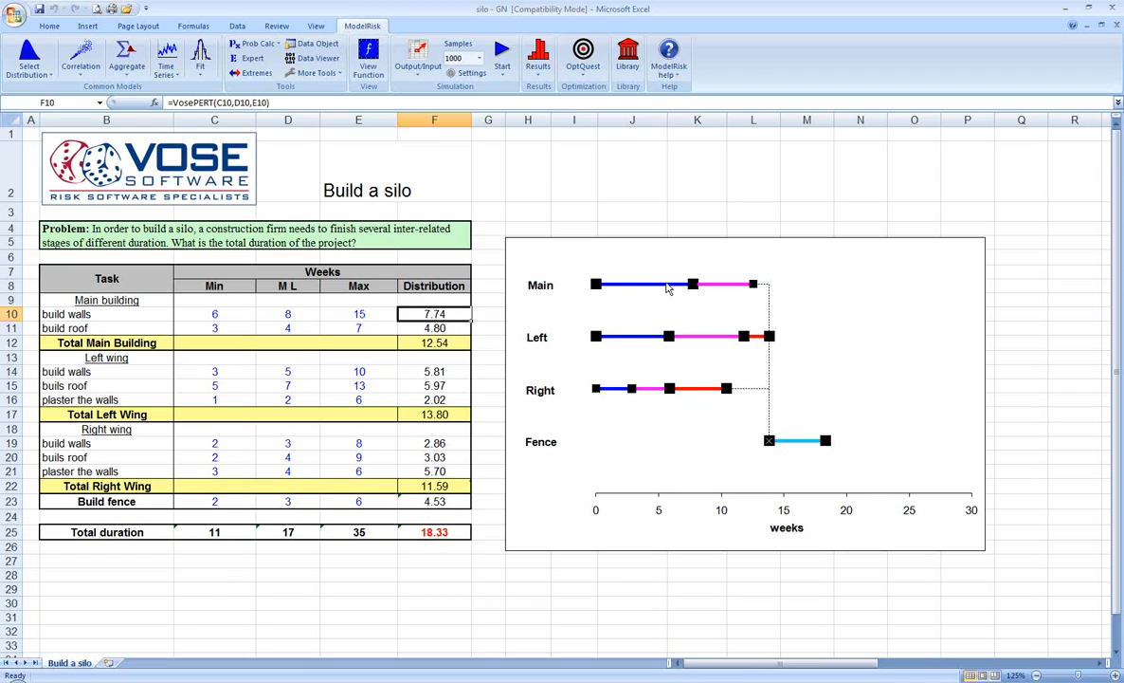
pyautogui.moveTo(664, 288)
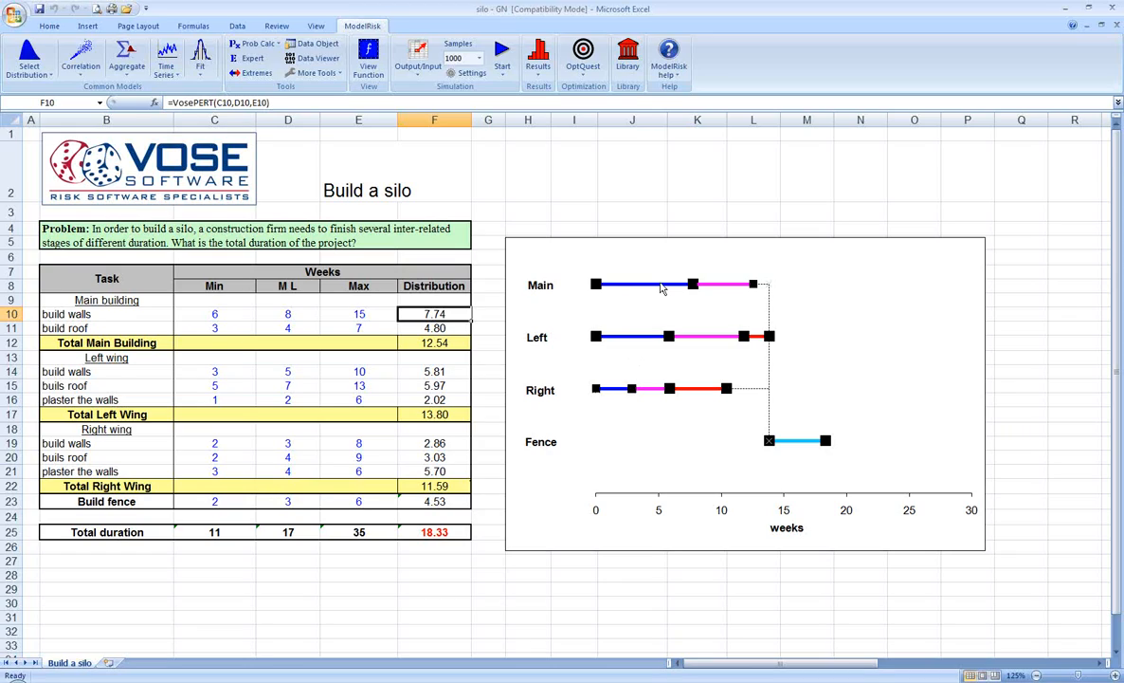
pyautogui.moveTo(718, 284)
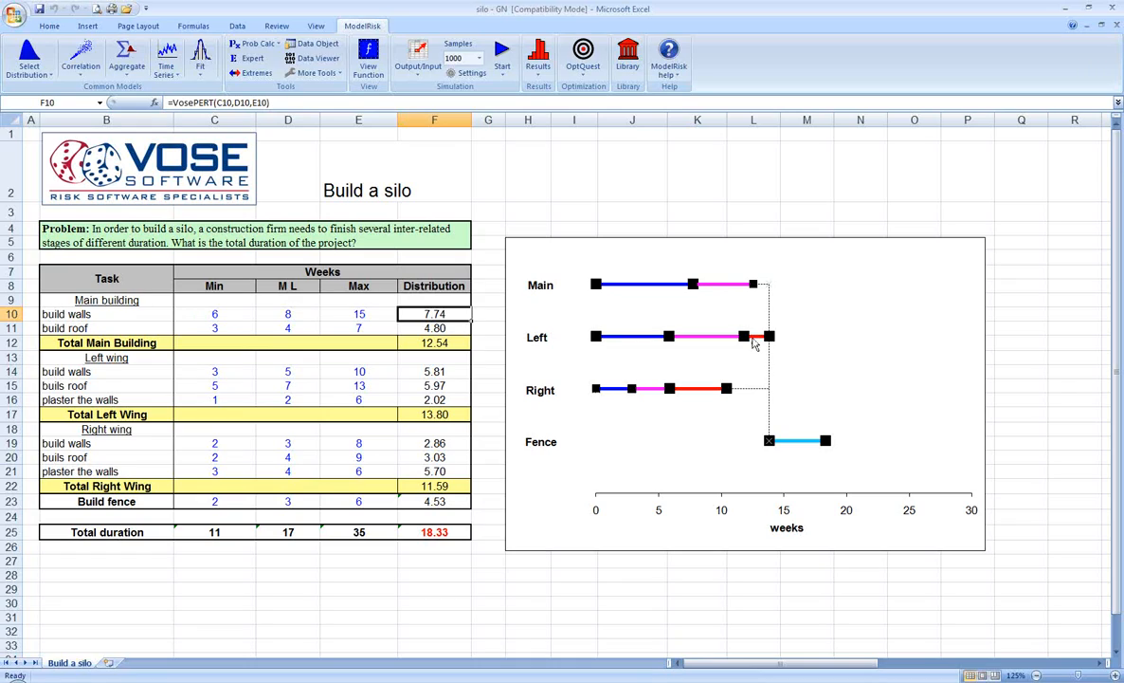
pyautogui.moveTo(723, 343)
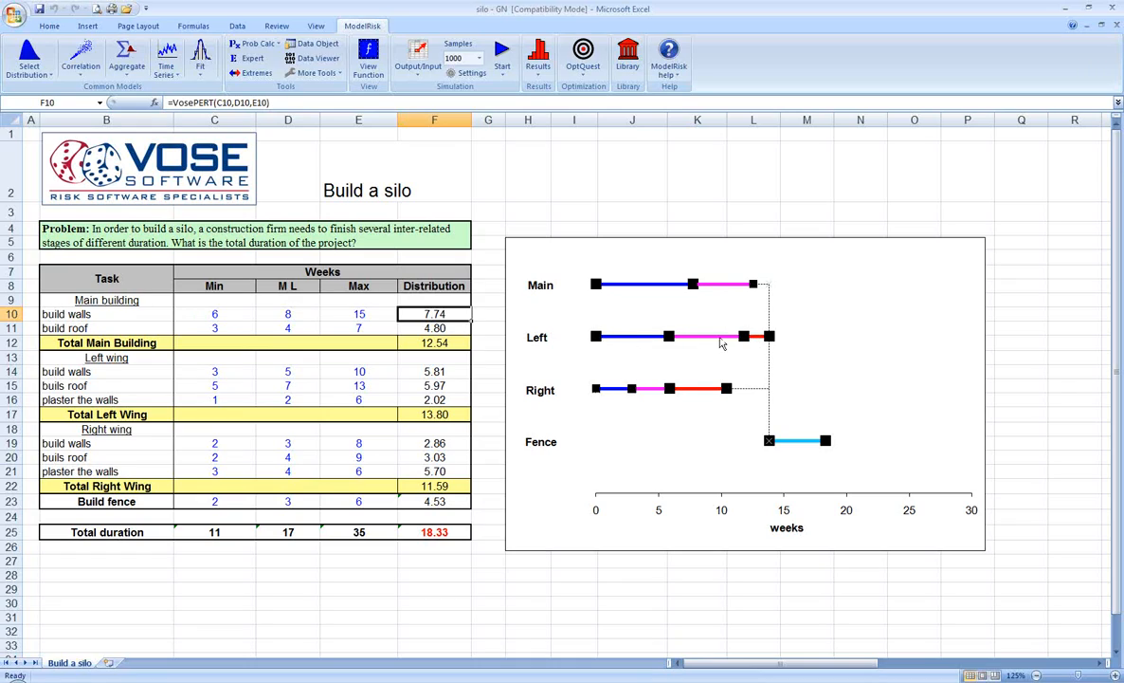
pyautogui.moveTo(639, 388)
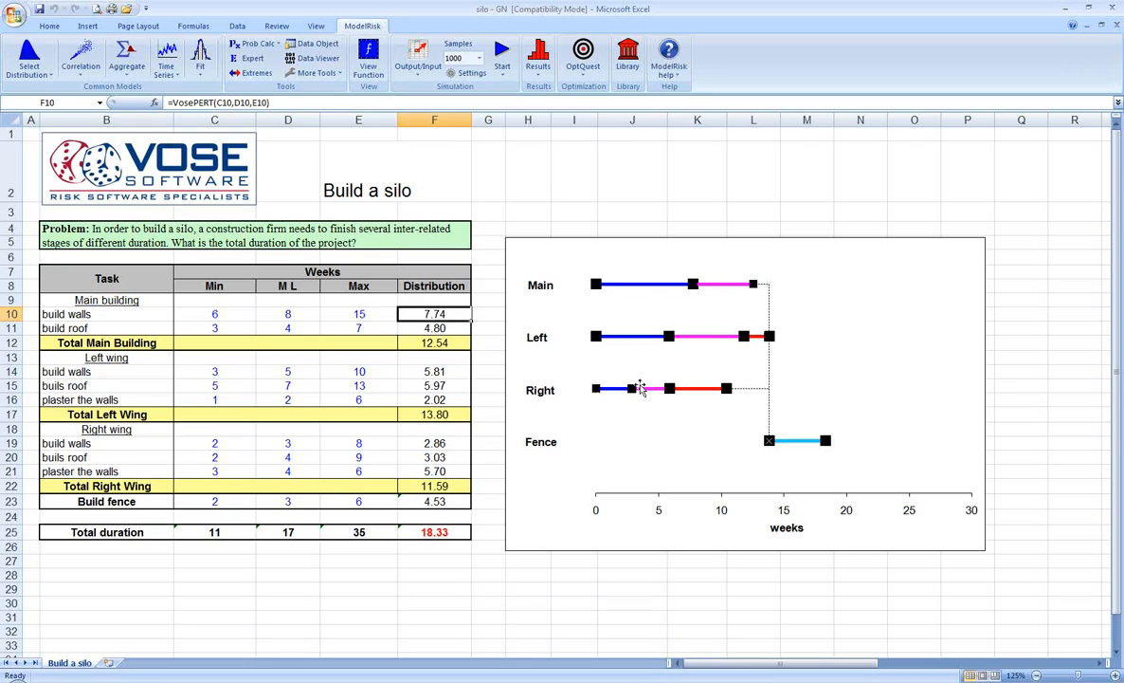
pyautogui.moveTo(776, 339)
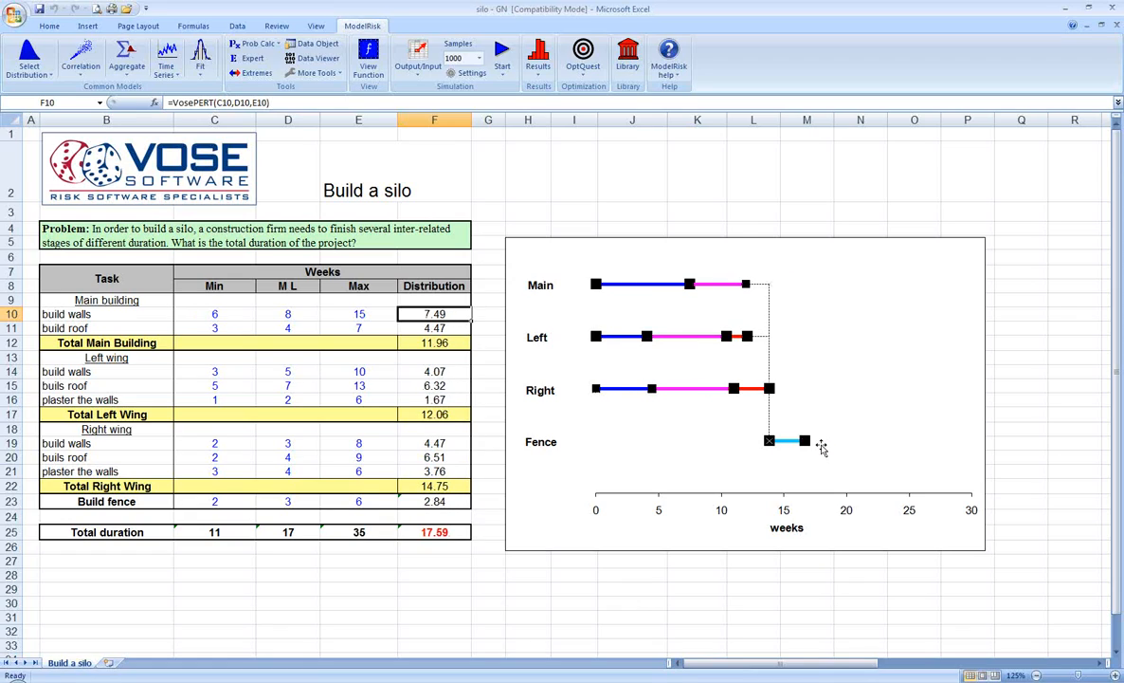
pyautogui.moveTo(808, 358)
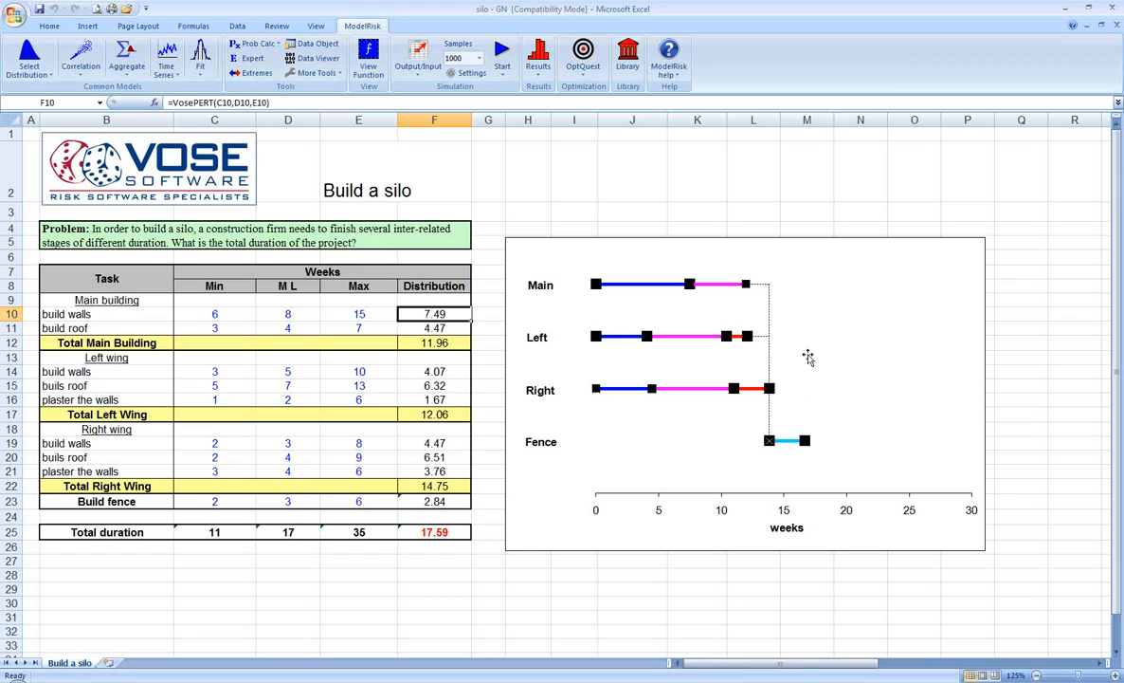
# - Set Samples to 5000 and run the ModelRisk simulation to open the Results window
pyautogui.click(478, 58)
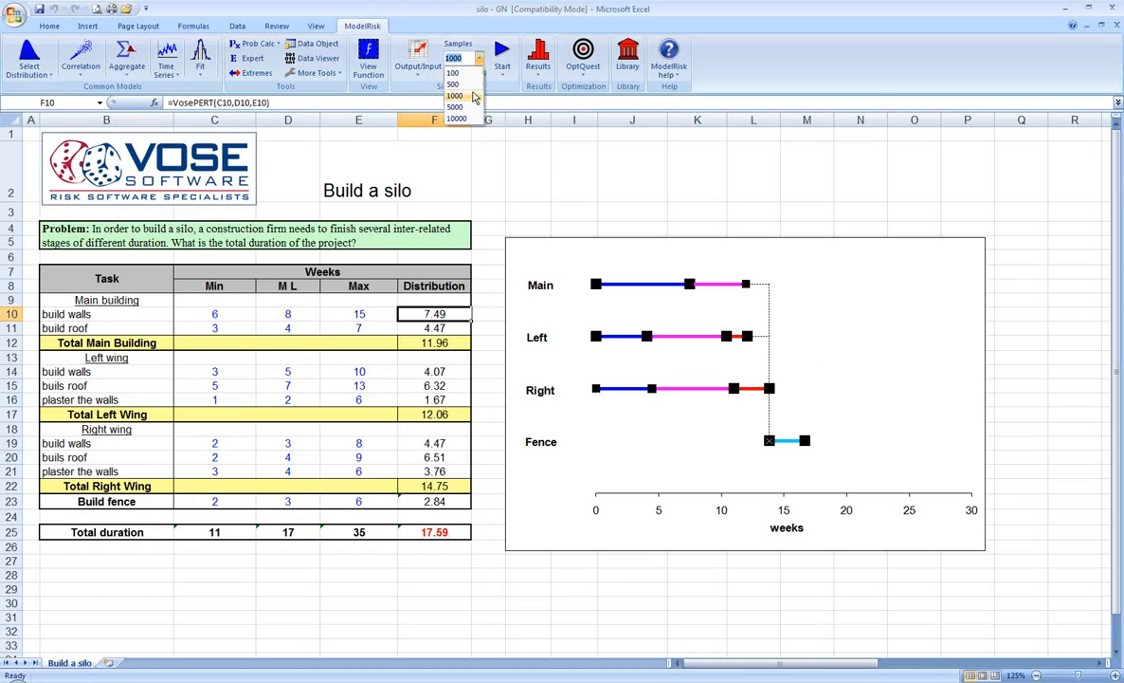
pyautogui.click(455, 95)
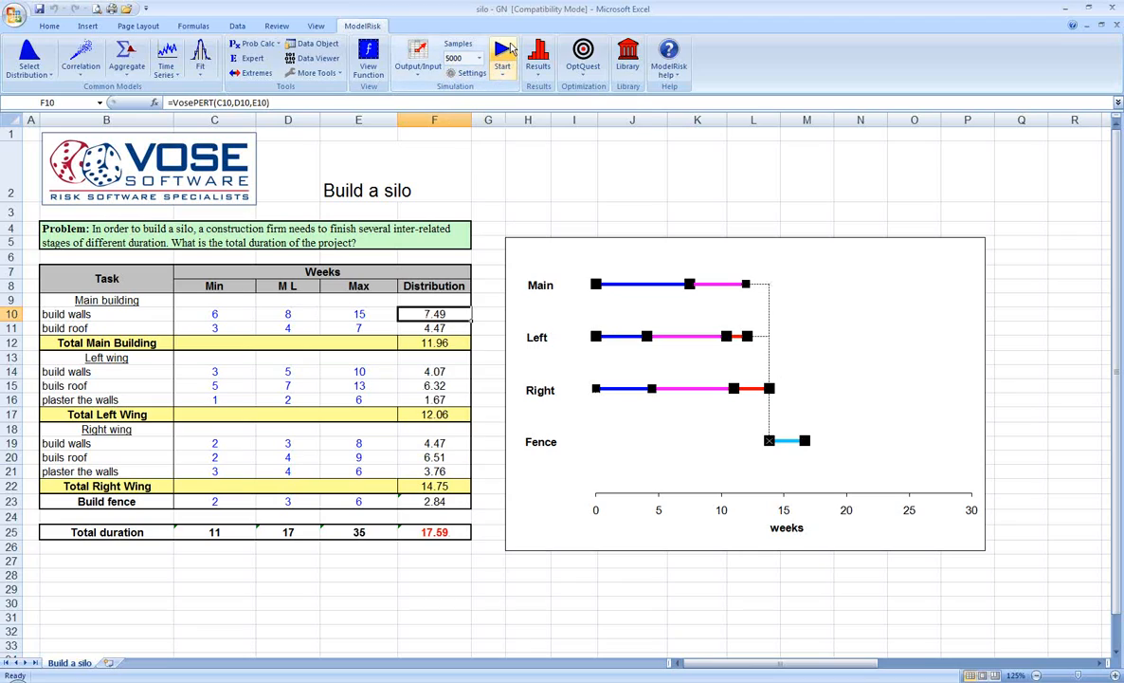
pyautogui.click(502, 54)
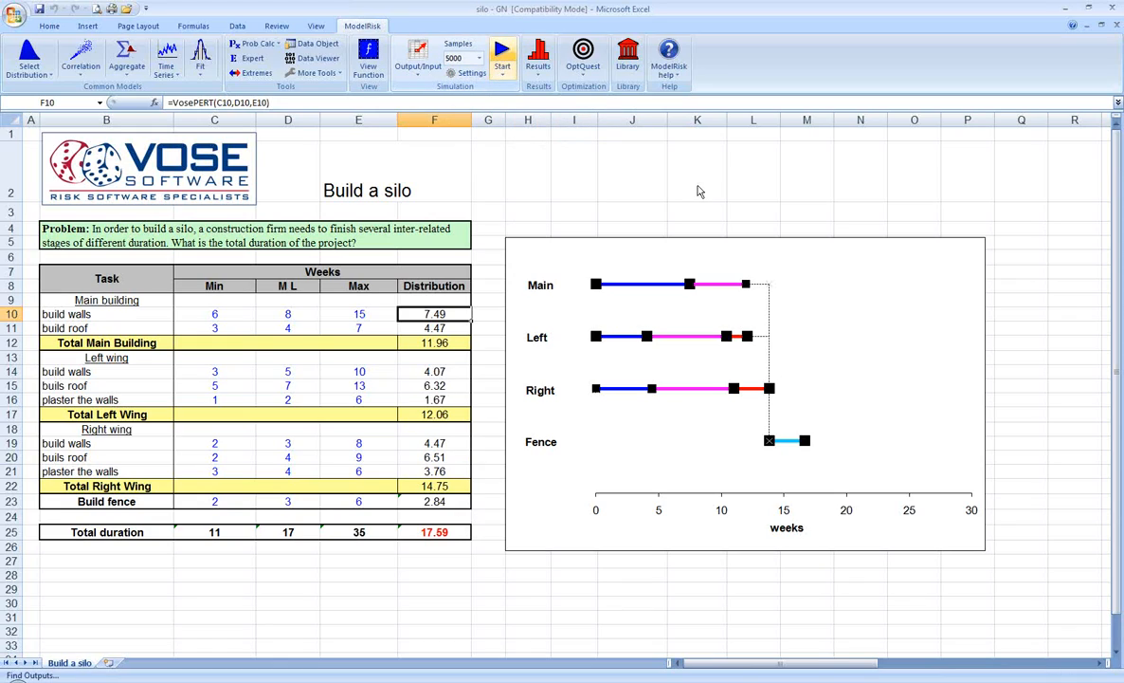
pyautogui.click(502, 57)
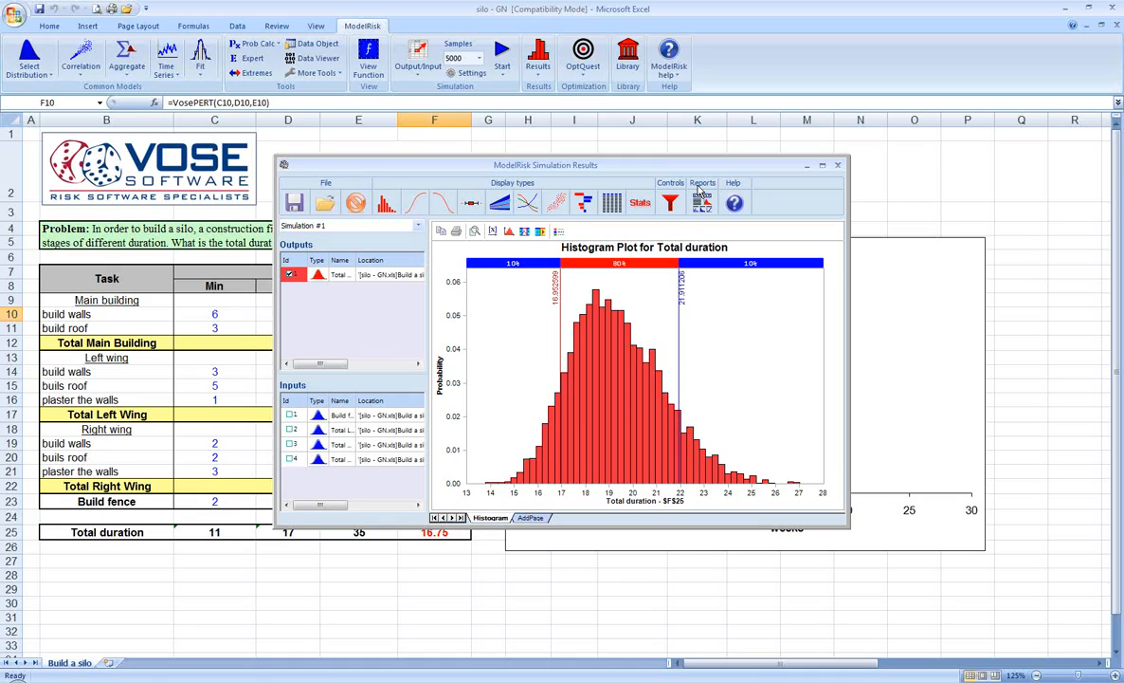
pyautogui.moveTo(569, 455)
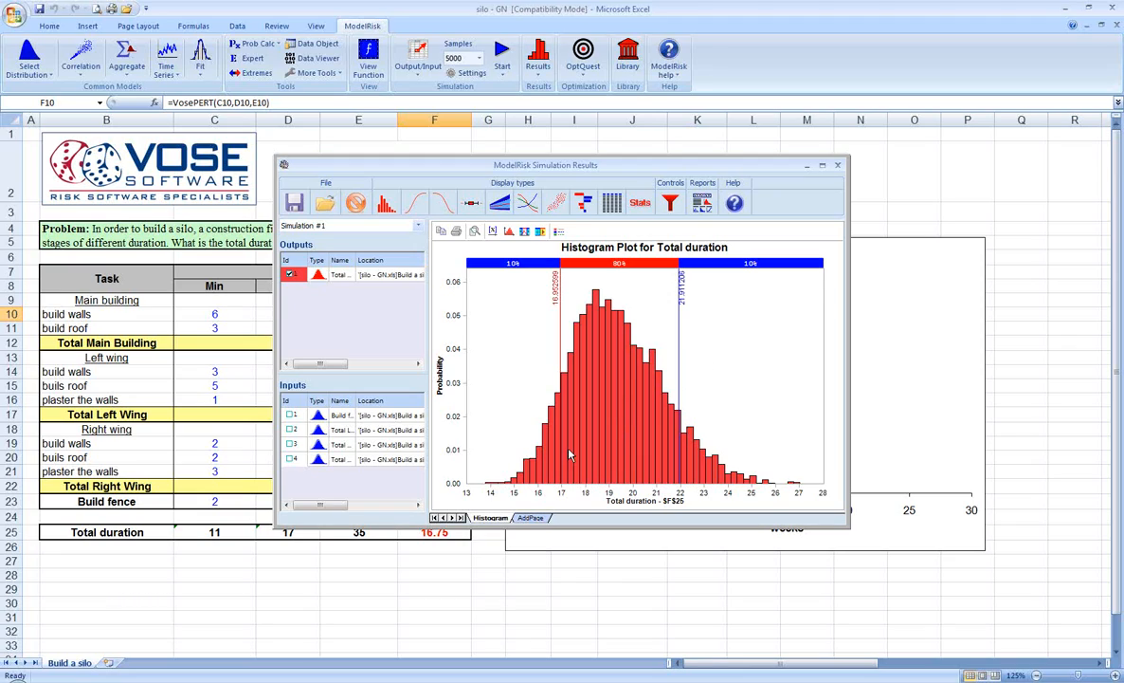
pyautogui.moveTo(712, 439)
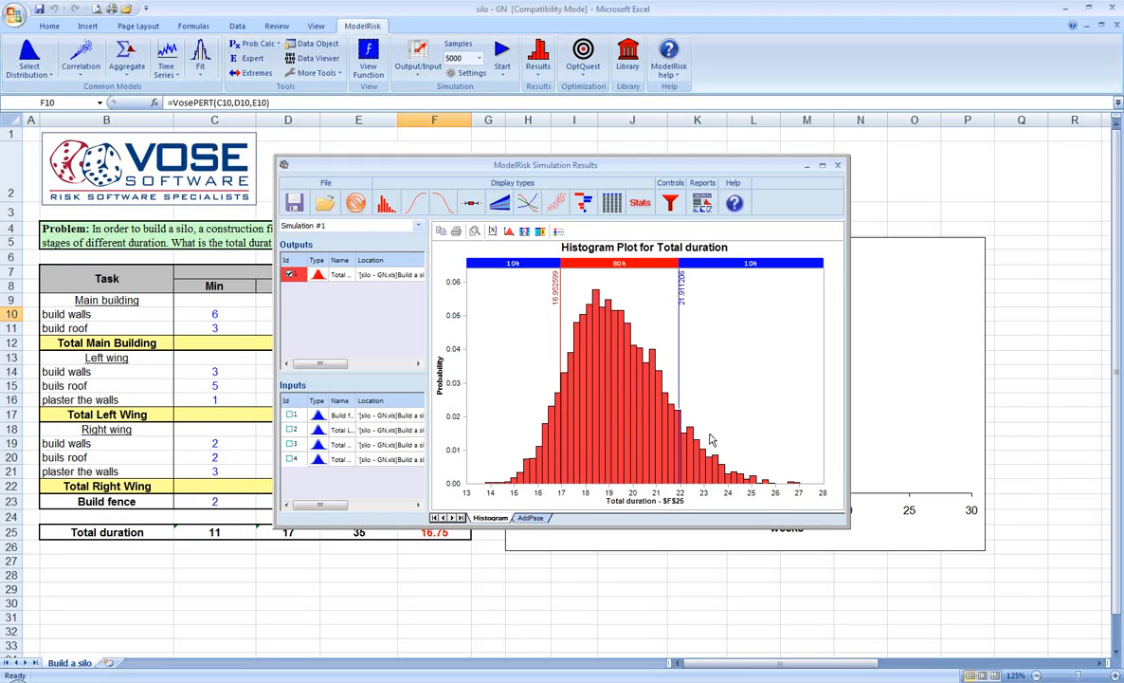
pyautogui.moveTo(700, 487)
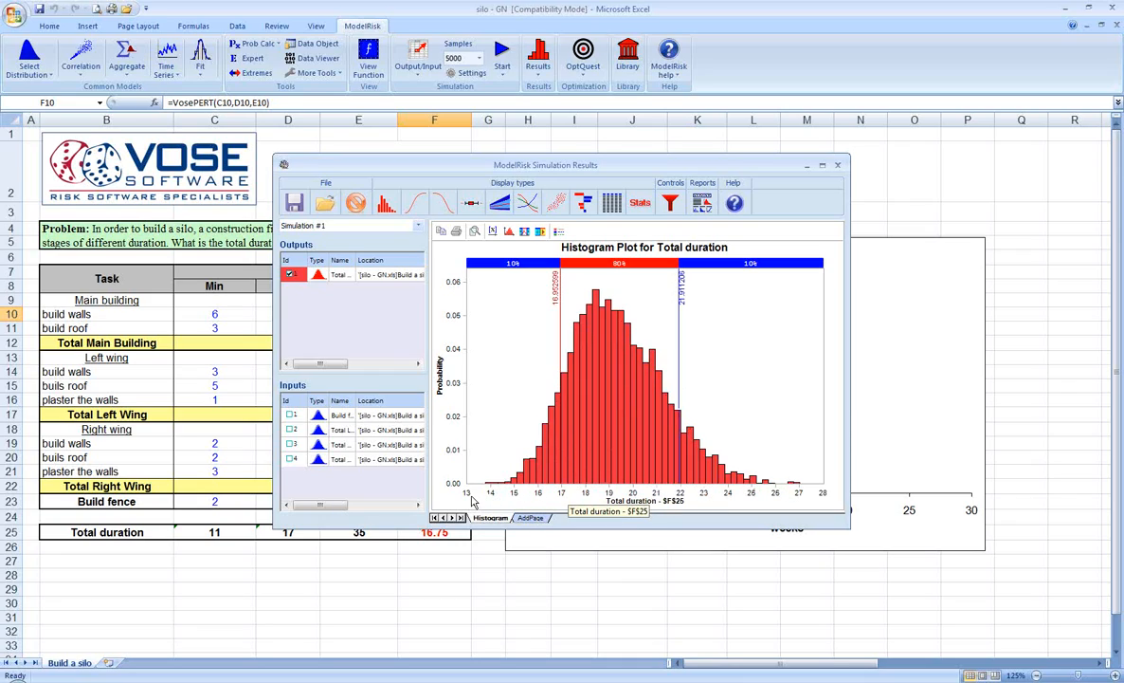
pyautogui.moveTo(824, 502)
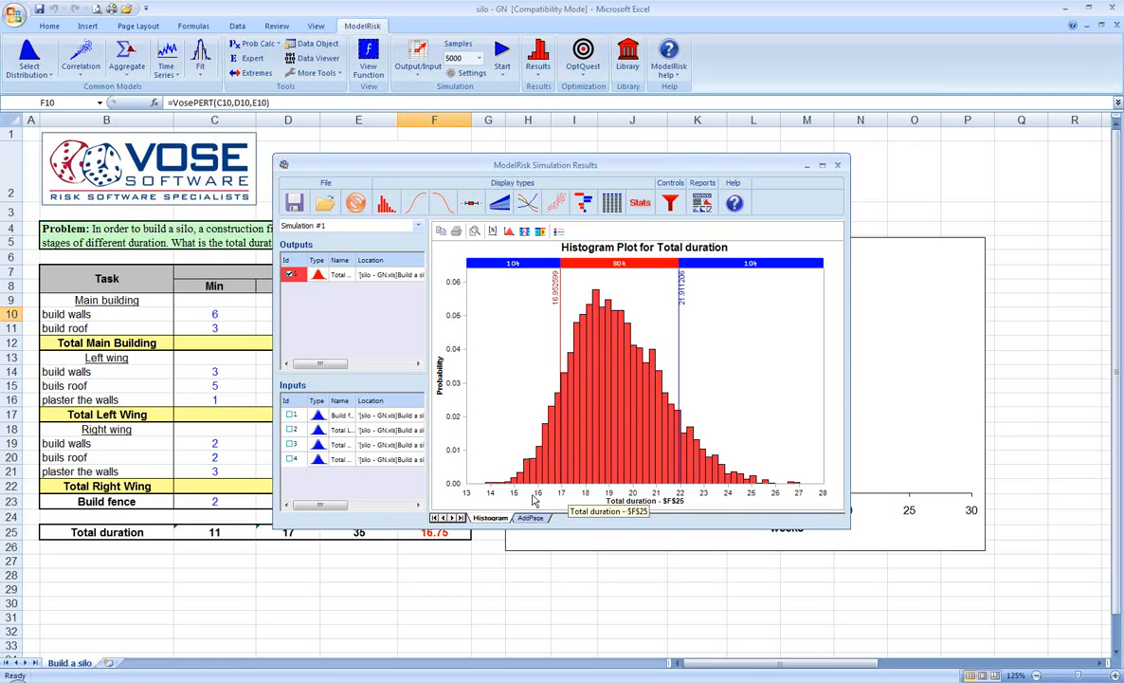
pyautogui.moveTo(590, 494)
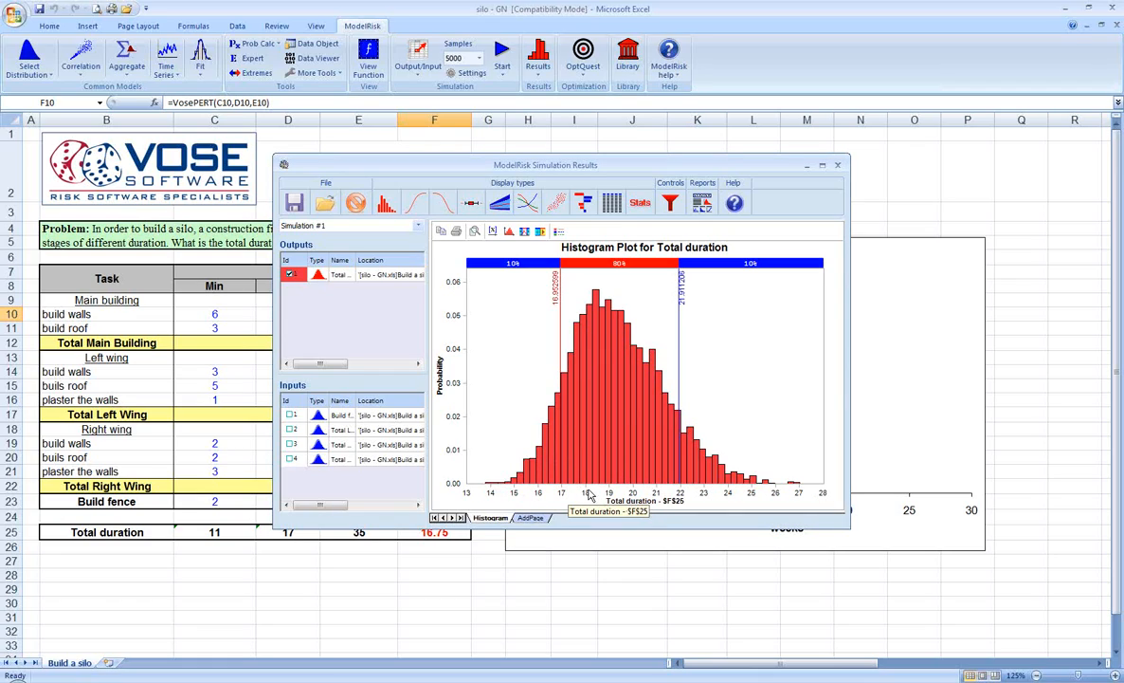
pyautogui.moveTo(588, 319)
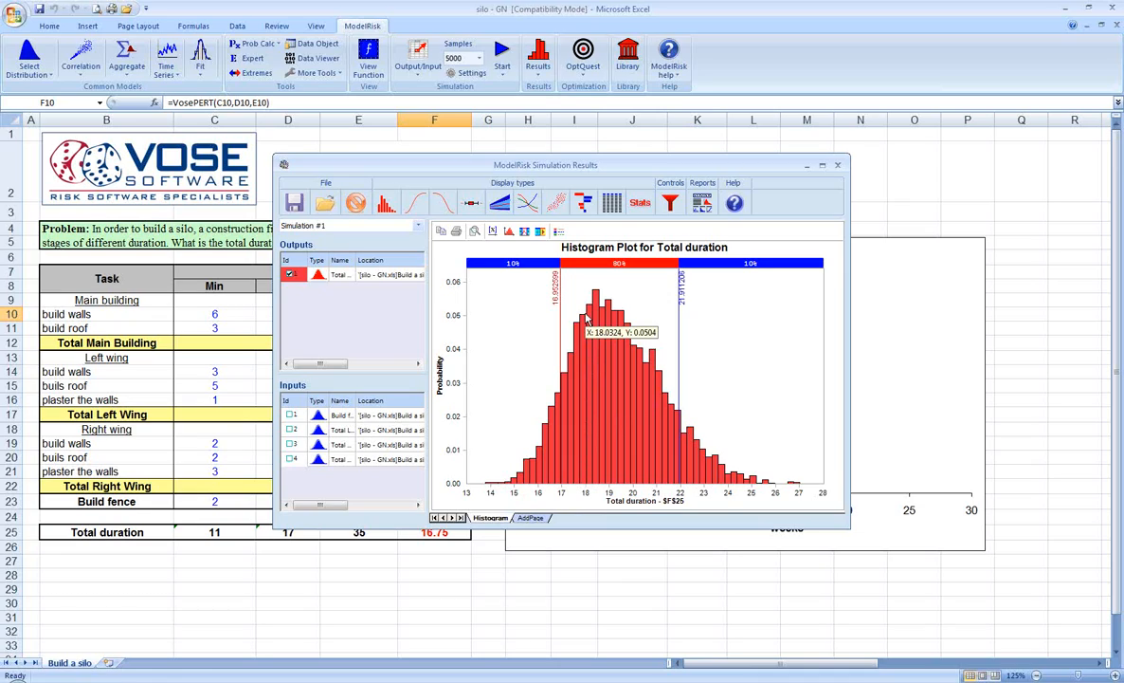
pyautogui.moveTo(581, 324)
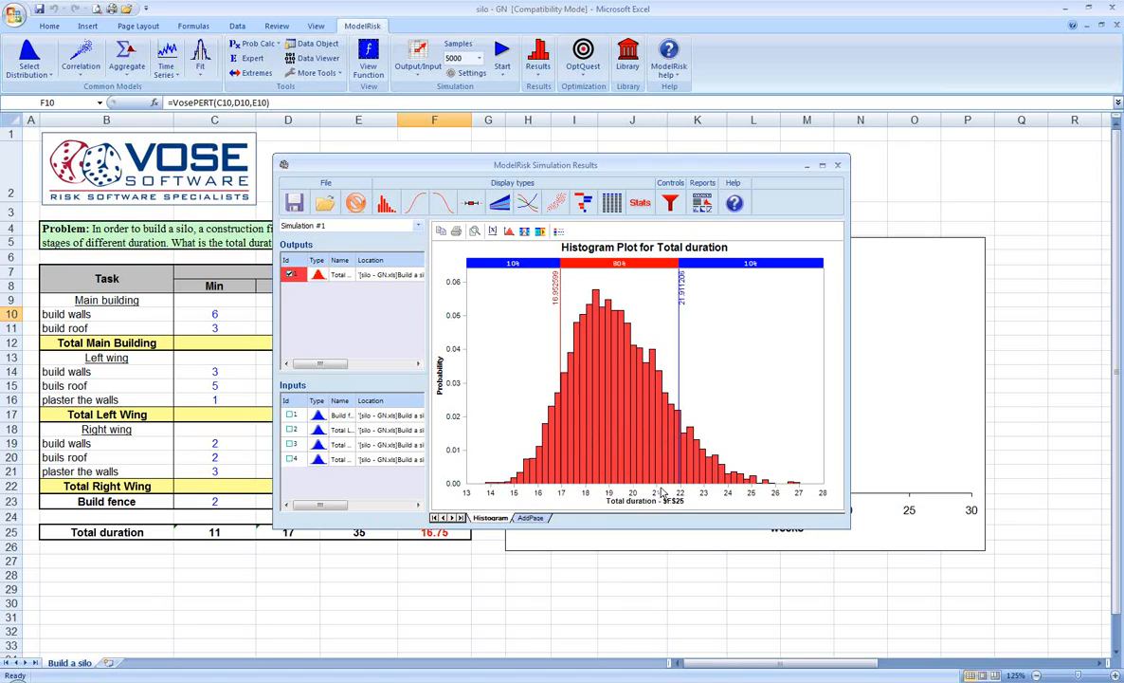
pyautogui.moveTo(697, 335)
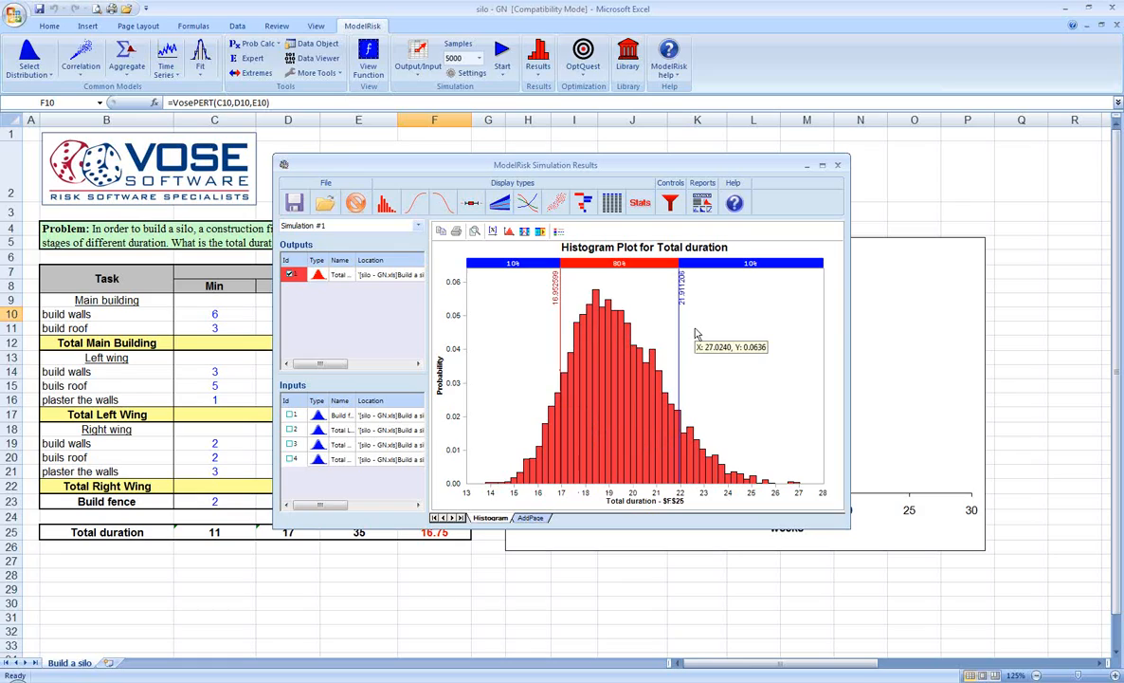
pyautogui.moveTo(721, 458)
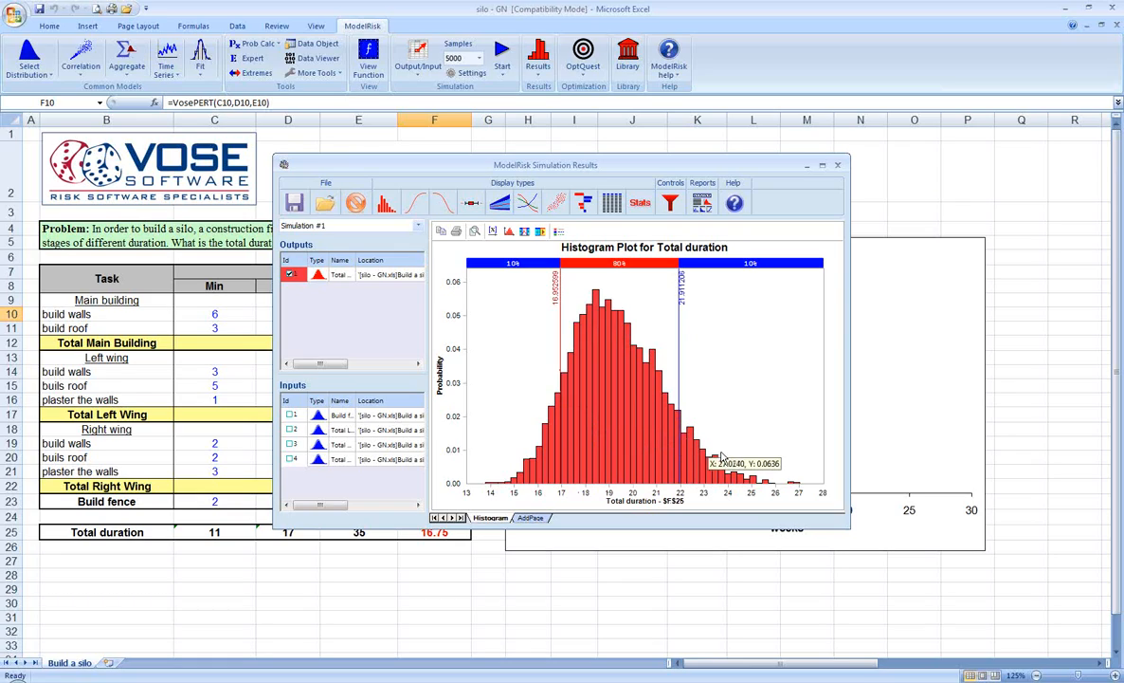
pyautogui.moveTo(697, 492)
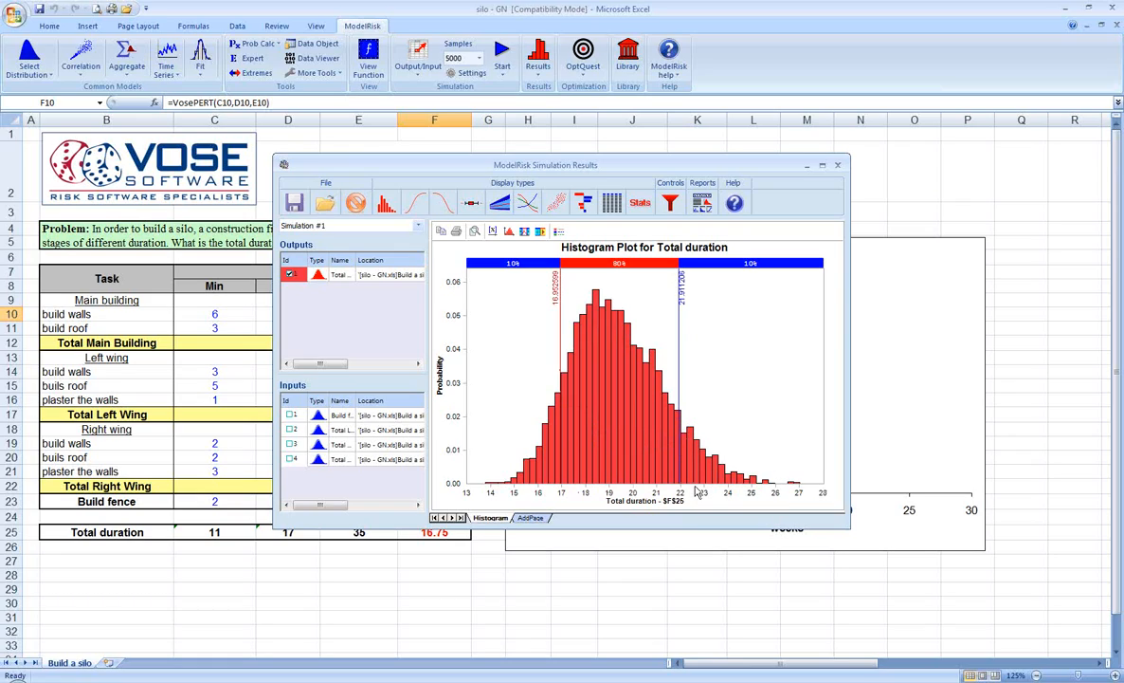
pyautogui.moveTo(795, 490)
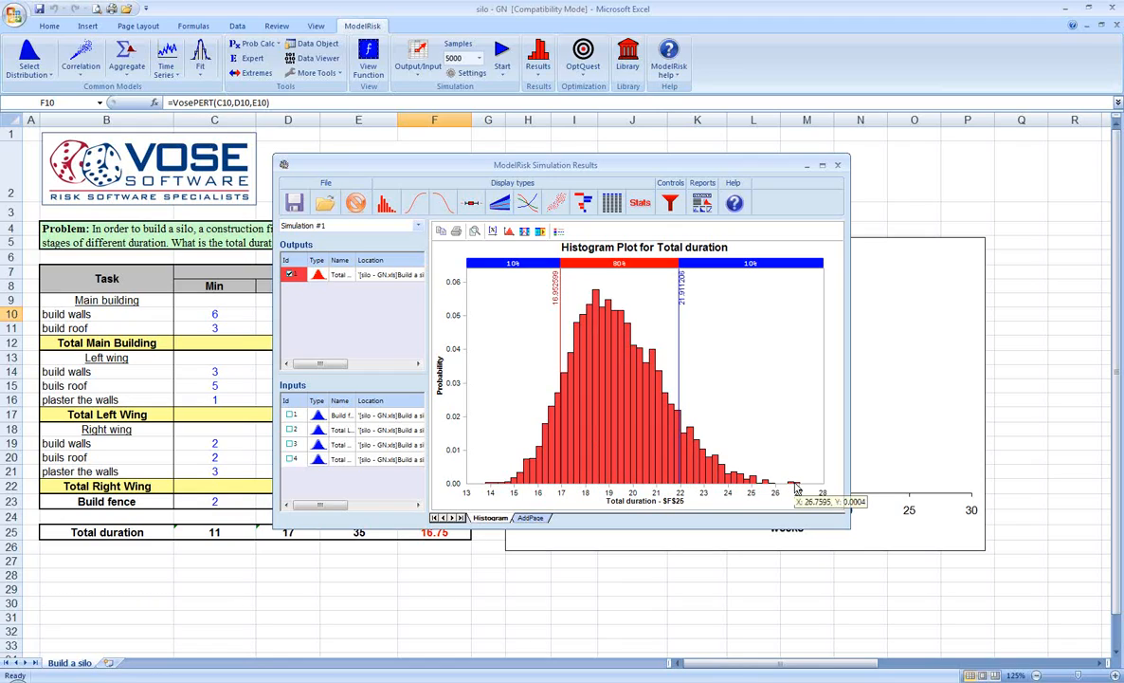
pyautogui.moveTo(564, 487)
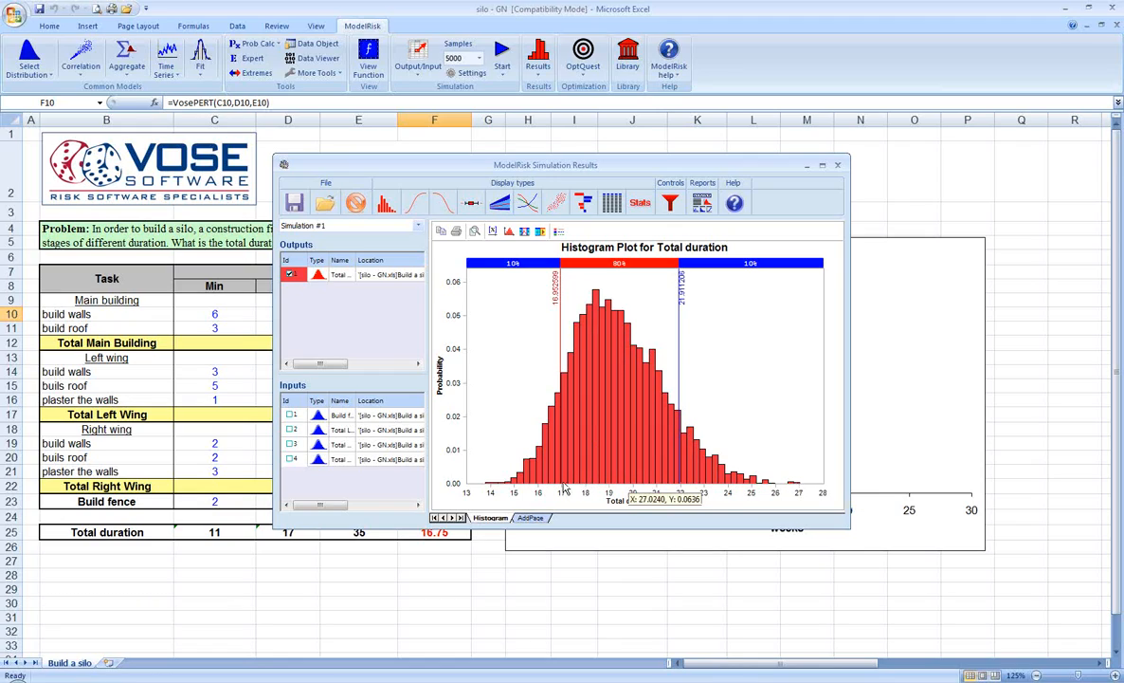
pyautogui.moveTo(510, 491)
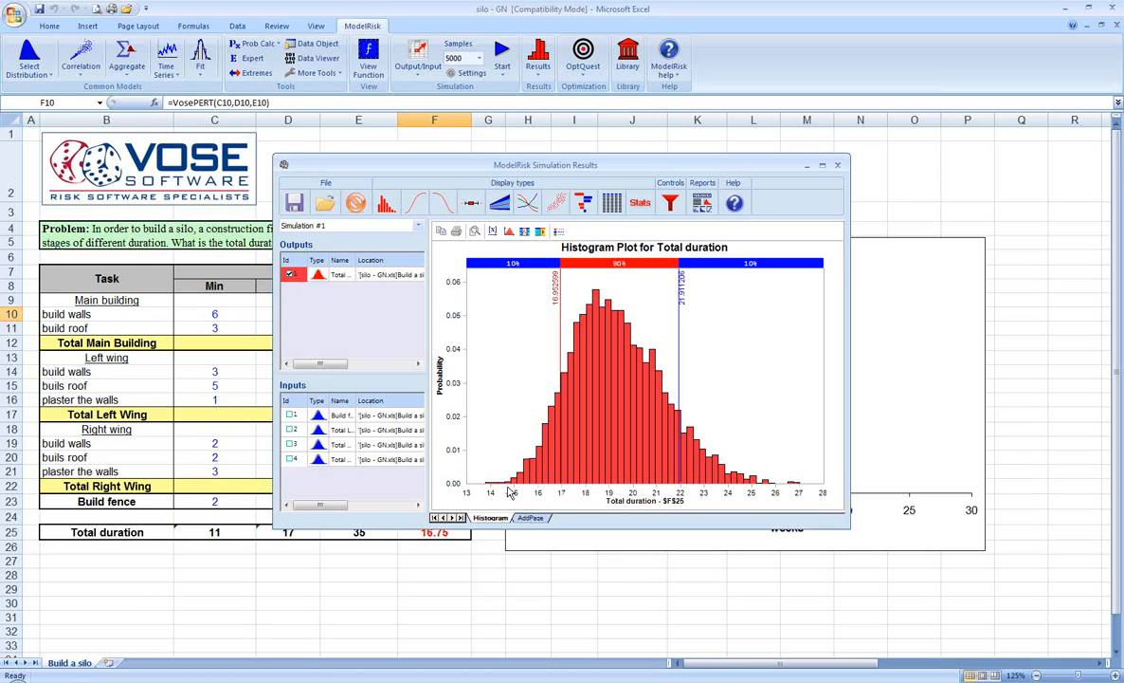
pyautogui.moveTo(518, 517)
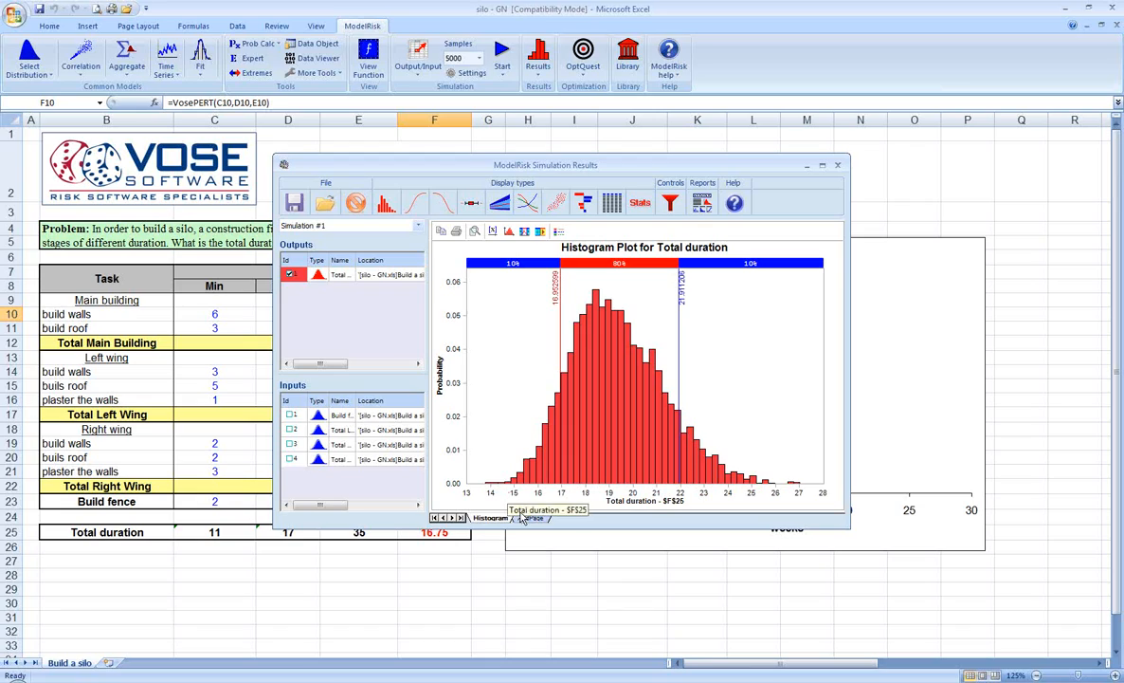
# - After checking the histogram's 17–22 week middle band, add a blank results page
pyautogui.click(527, 202)
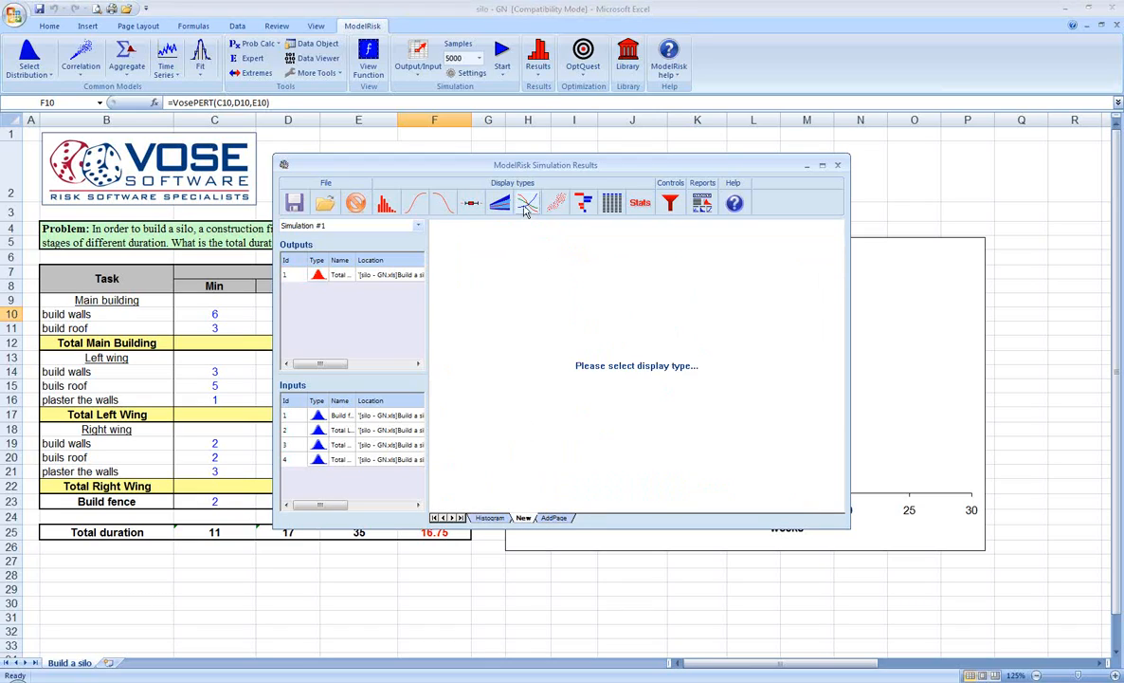
# - Show the Total duration spider plot, then set the new page to Statistics
pyautogui.click(528, 202)
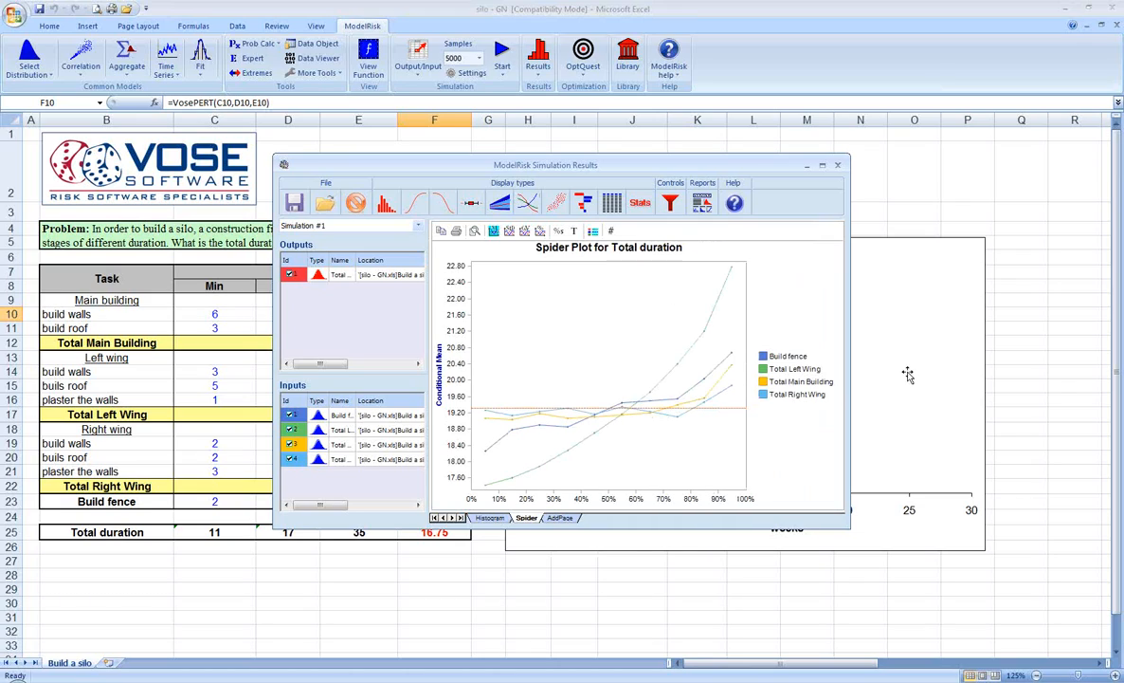
pyautogui.moveTo(767, 339)
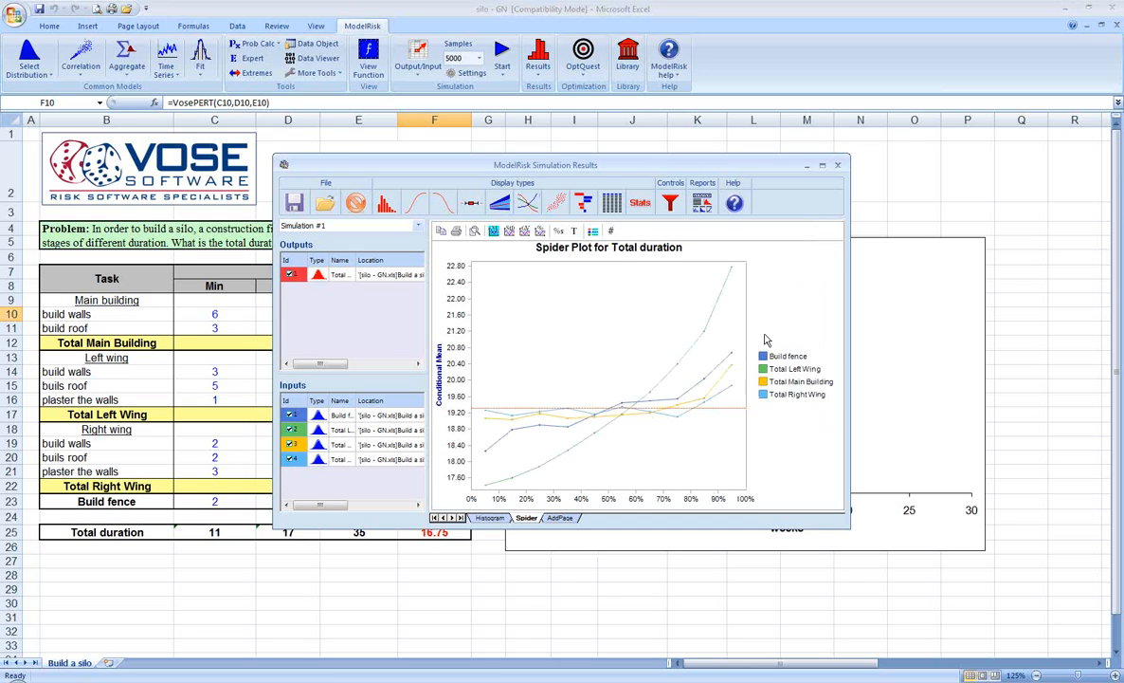
pyautogui.moveTo(403, 415)
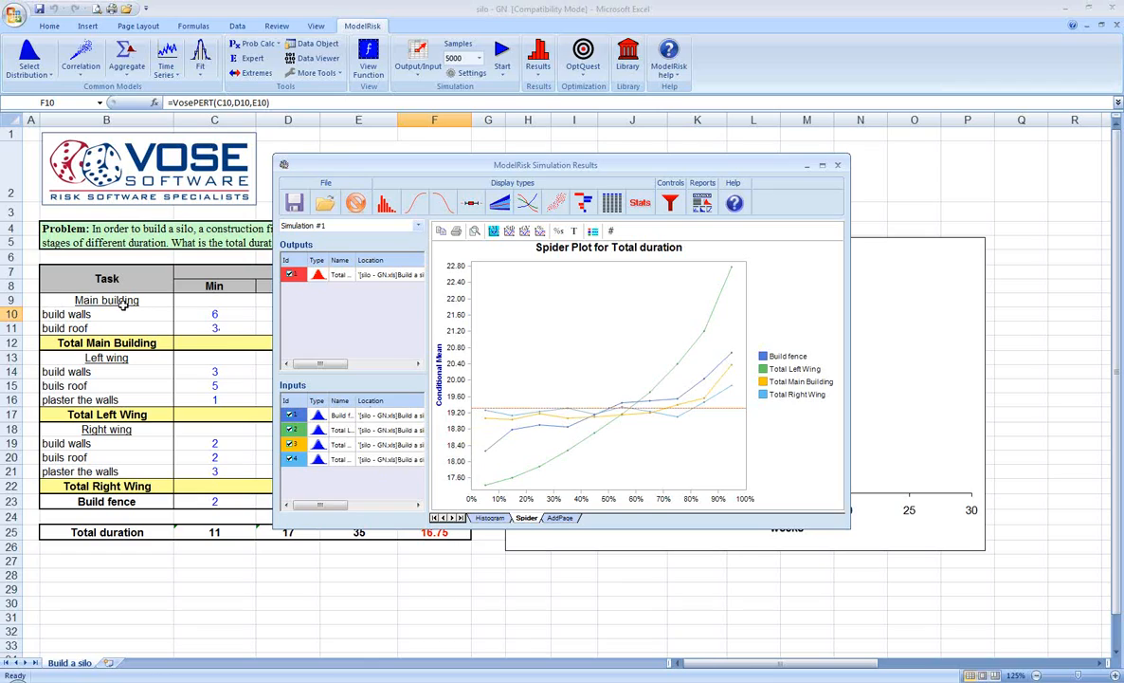
pyautogui.moveTo(130, 452)
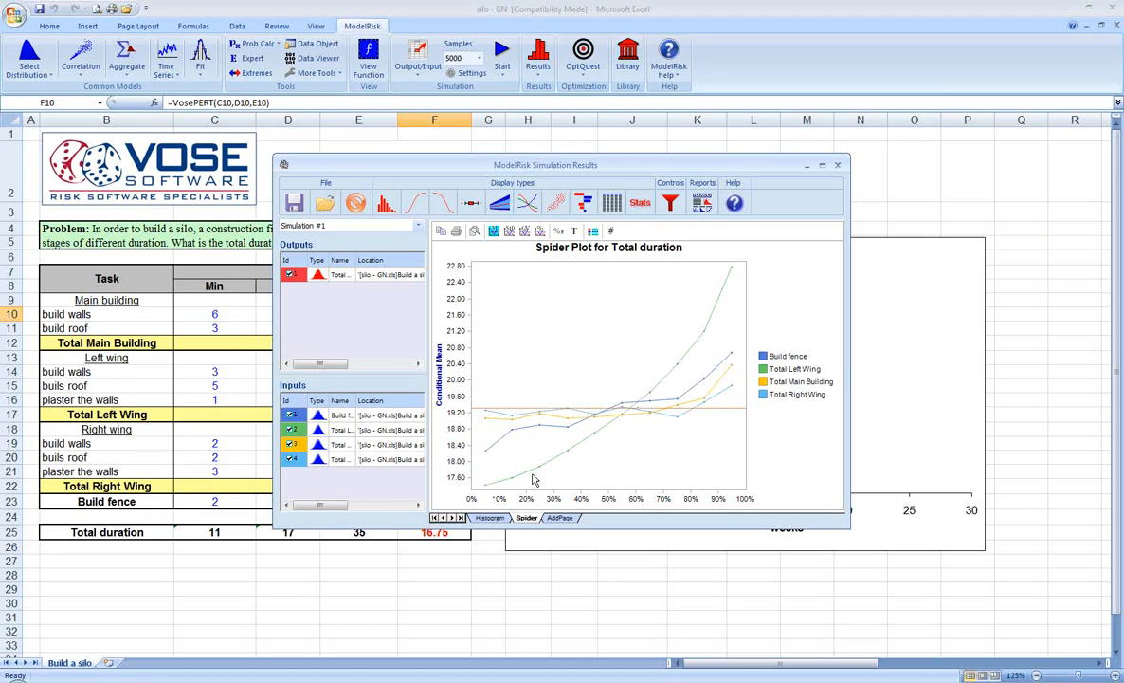
pyautogui.moveTo(723, 299)
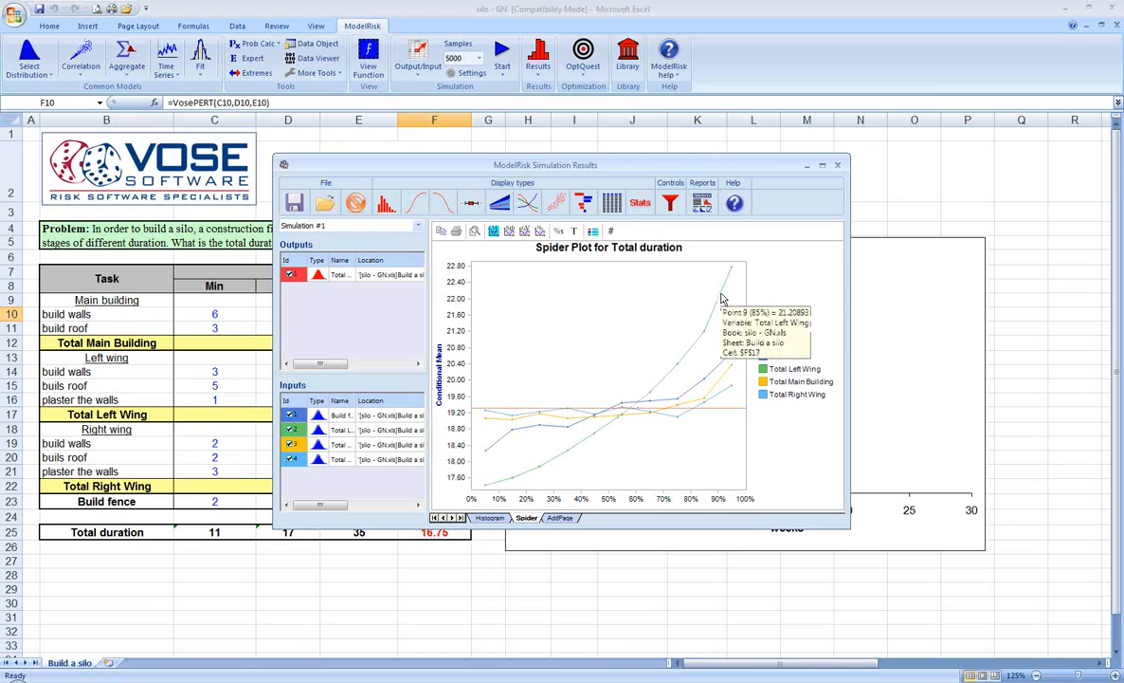
pyautogui.moveTo(836, 370)
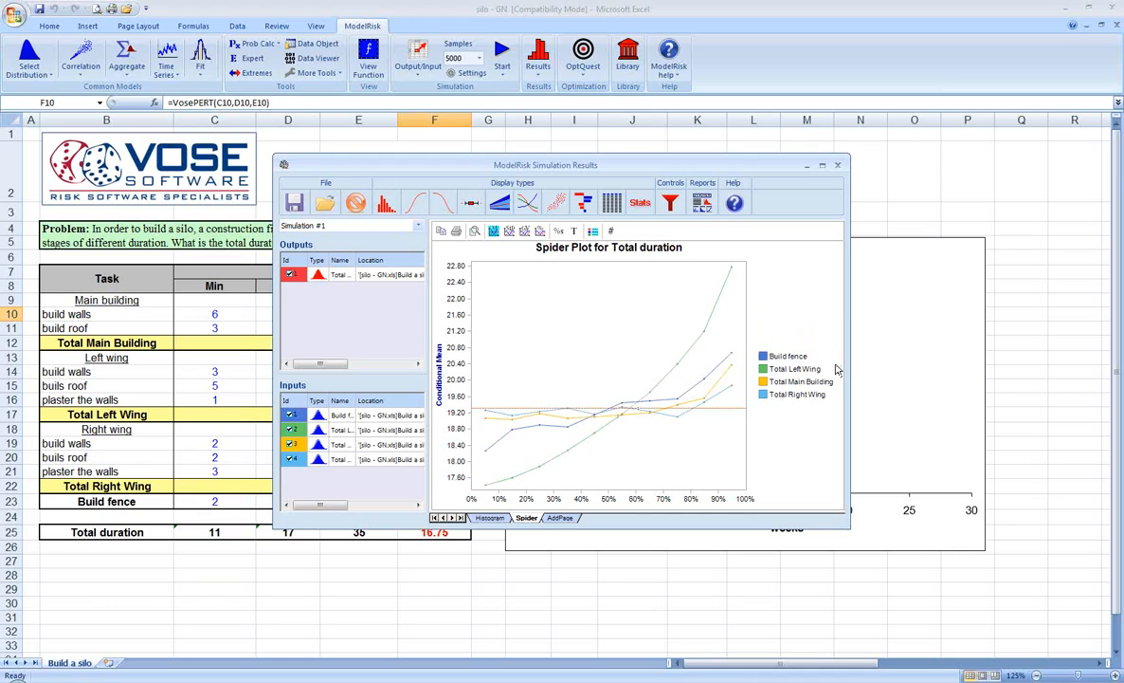
pyautogui.moveTo(799, 377)
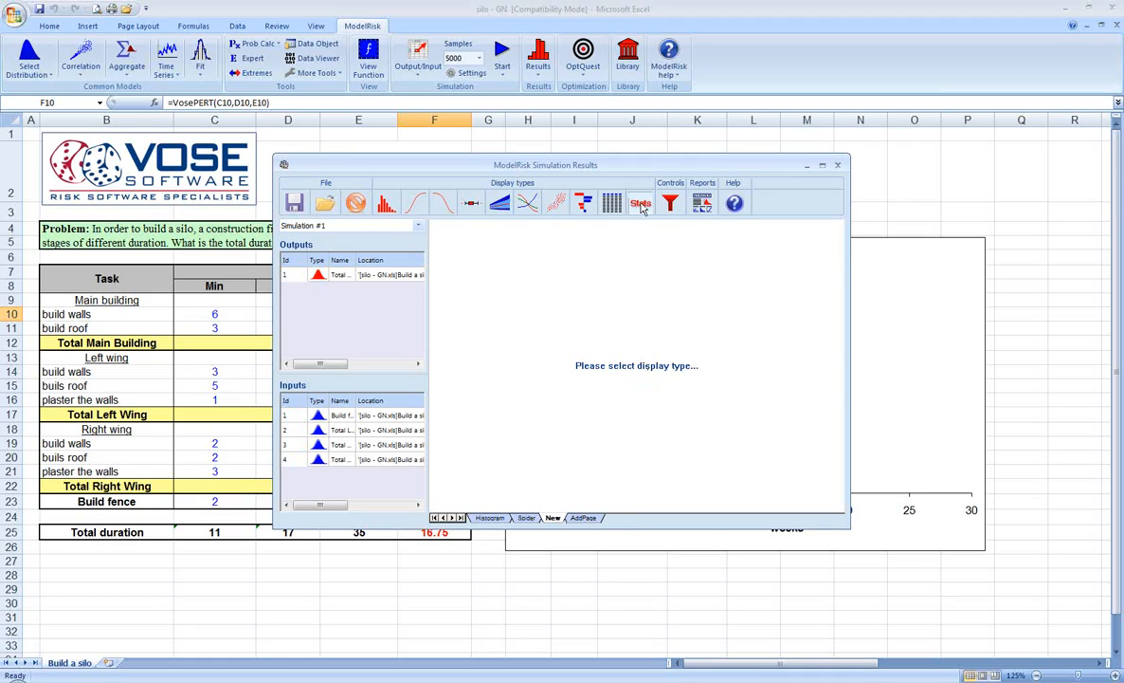
pyautogui.click(639, 203)
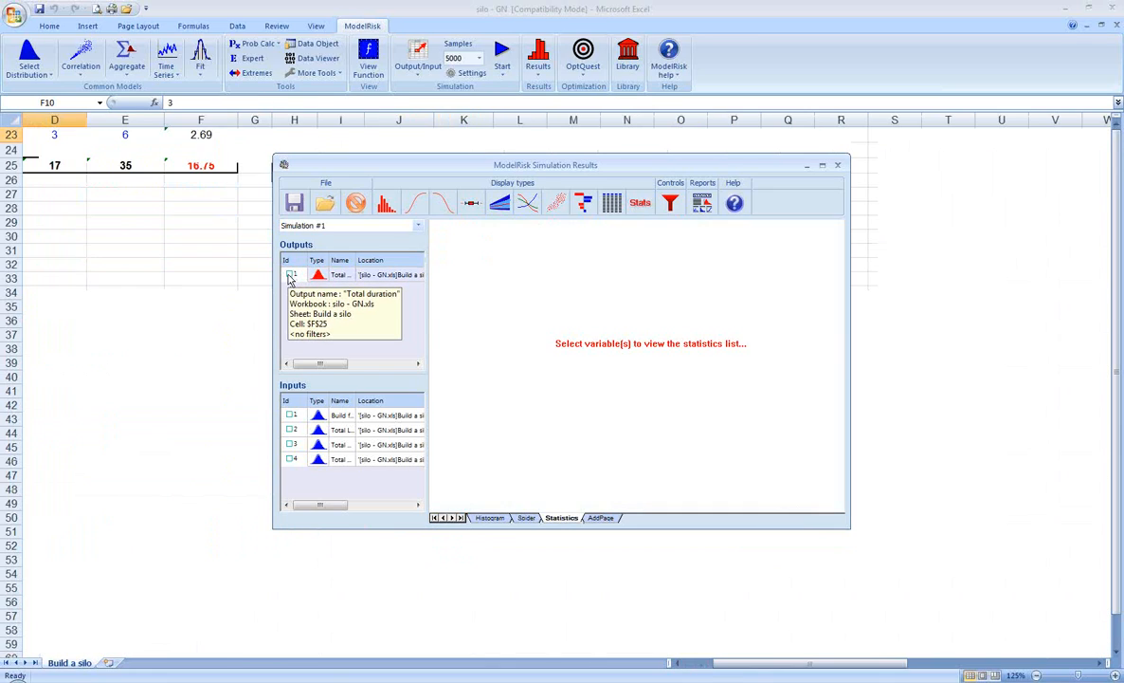
# - Add Total duration to the statistics table and inspect the MAX formula in D25
pyautogui.click(291, 274)
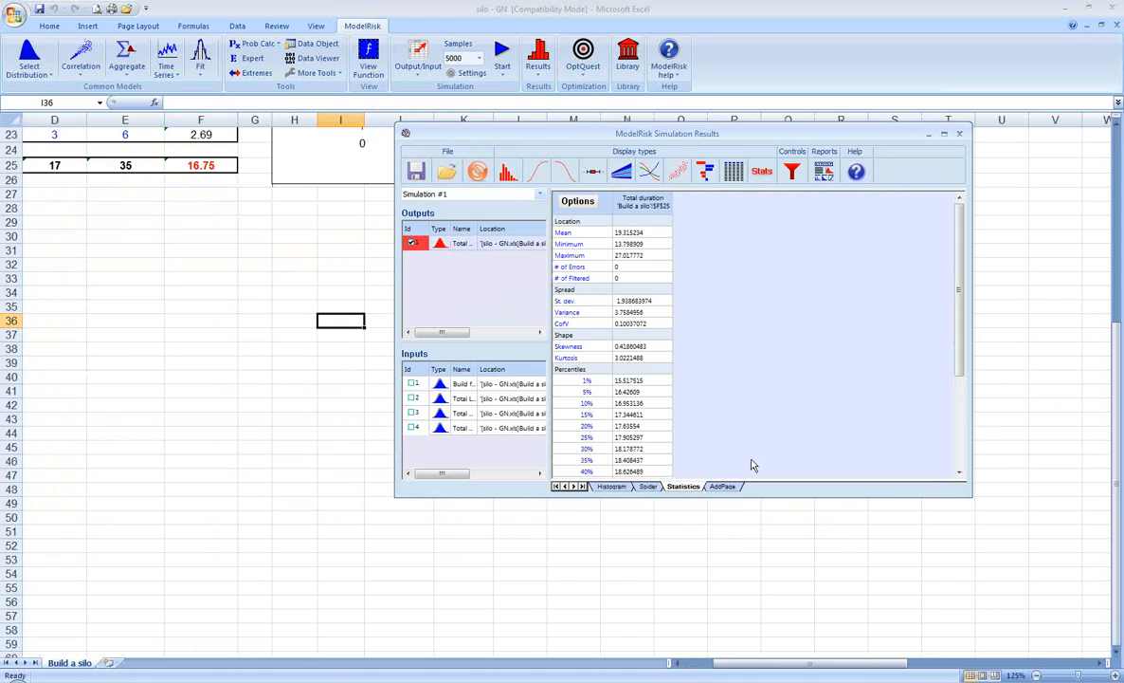
pyautogui.scroll(3)
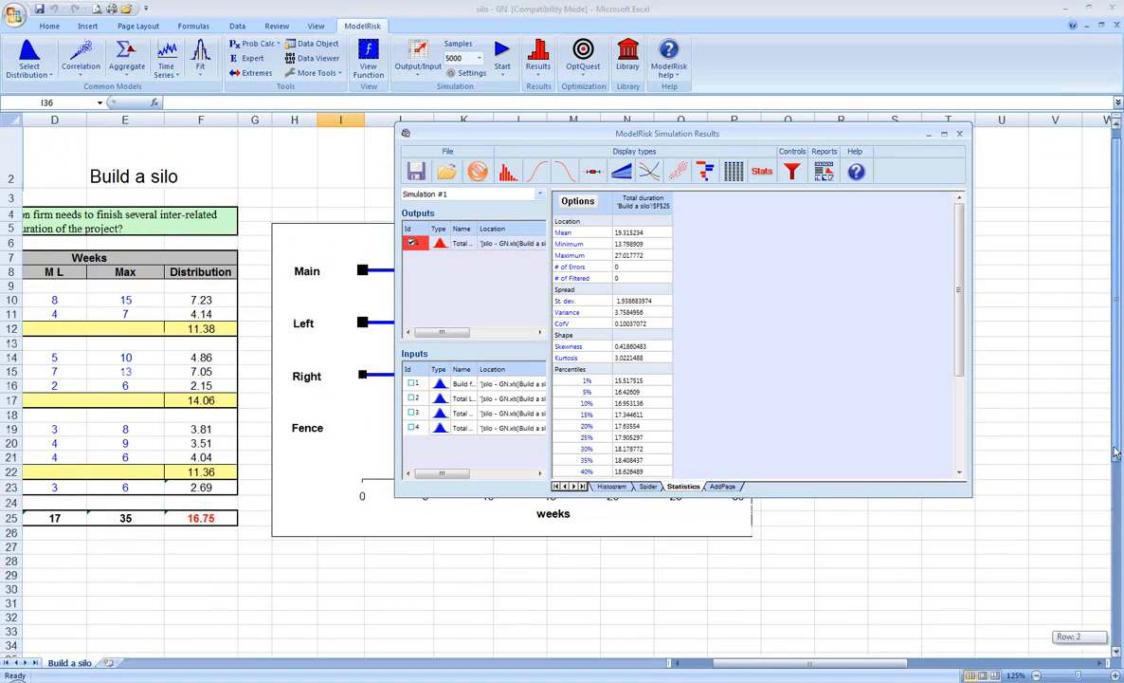
pyautogui.hscroll(-3)
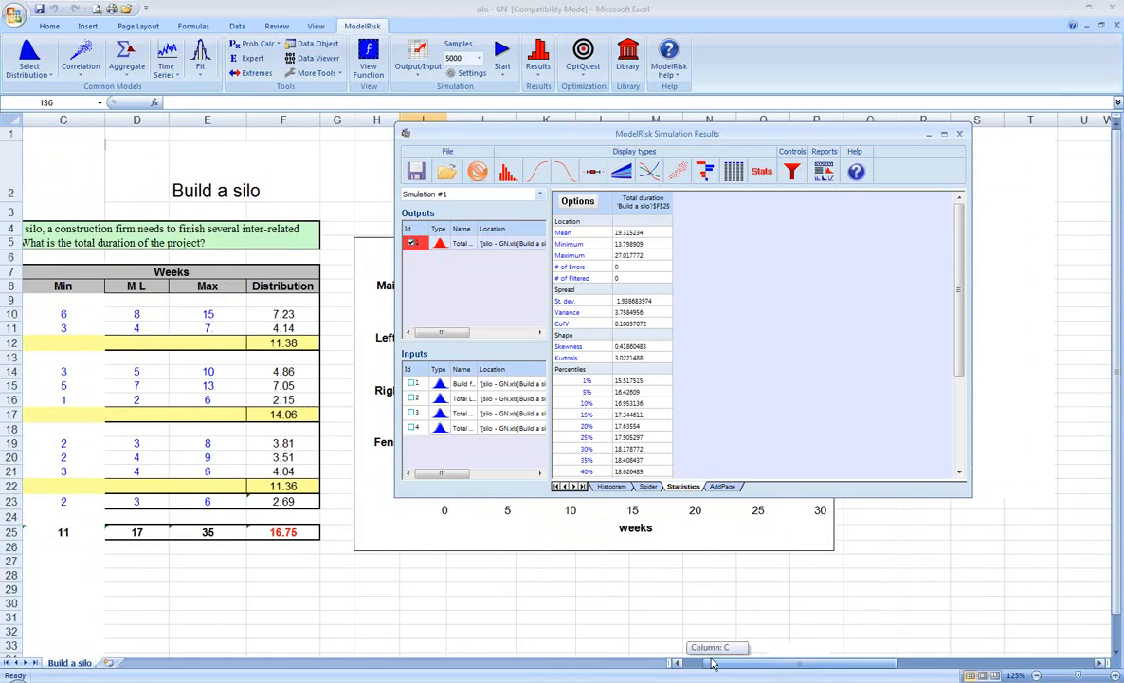
pyautogui.hscroll(-3)
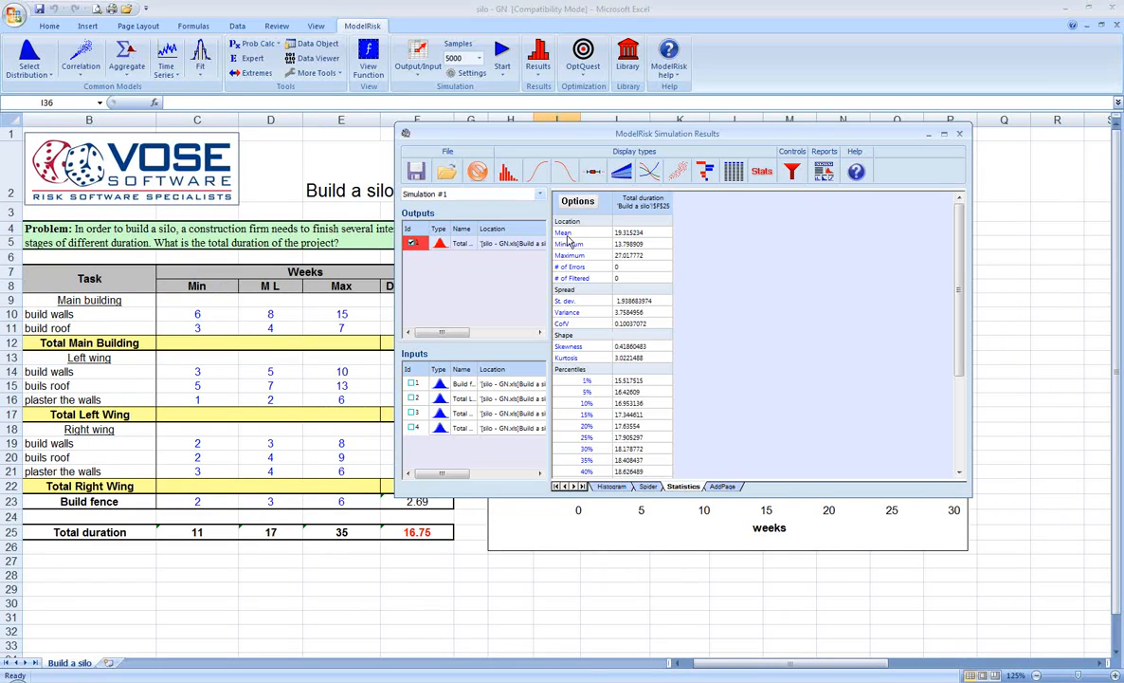
pyautogui.moveTo(628, 235)
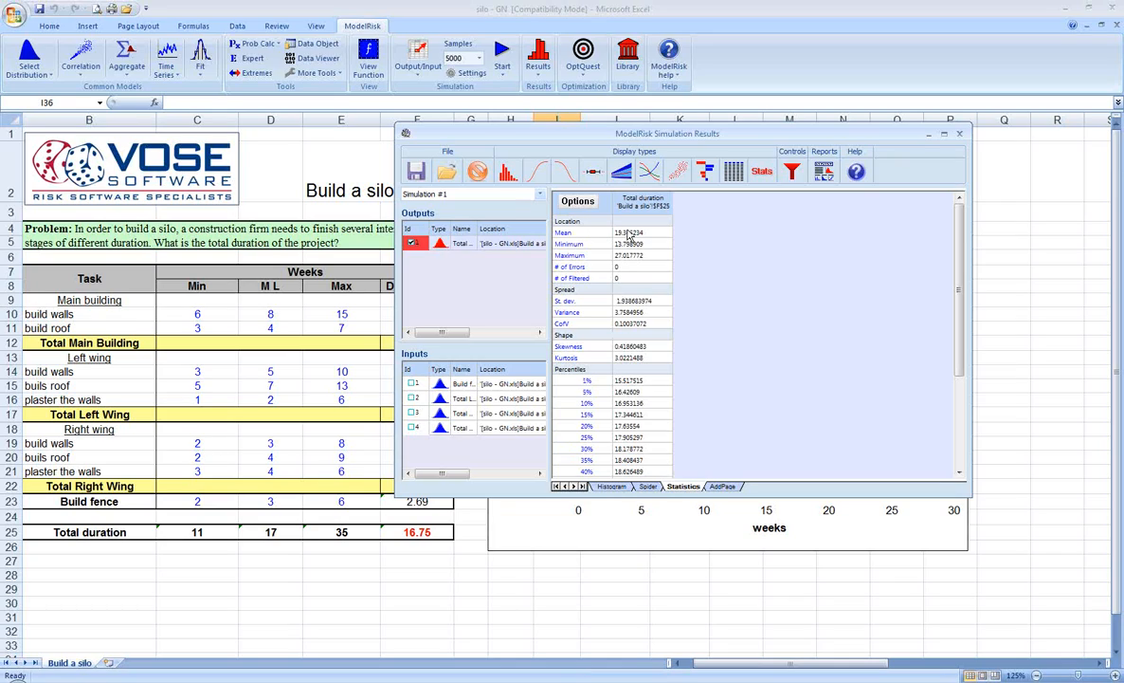
pyautogui.moveTo(626, 263)
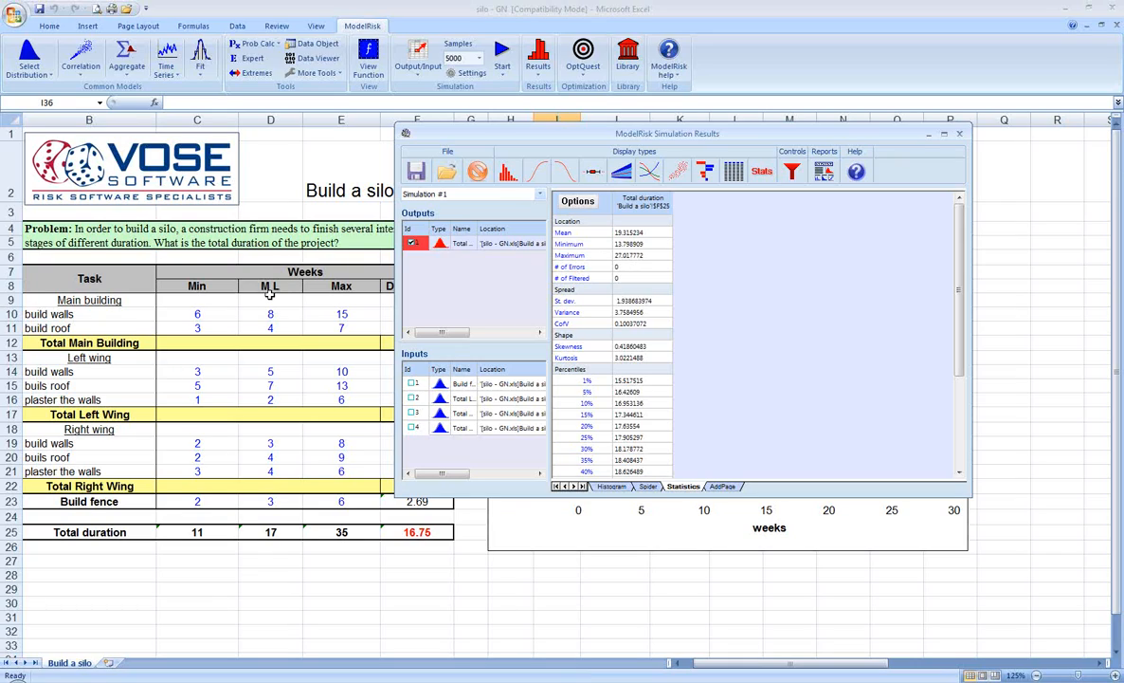
pyautogui.moveTo(267, 369)
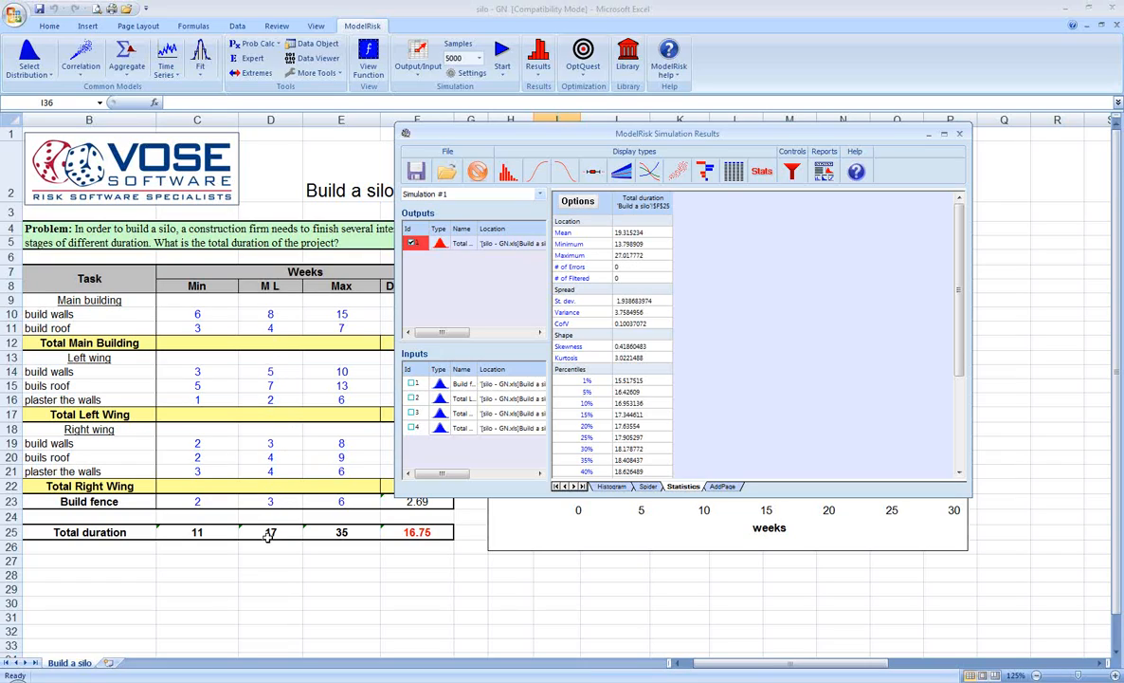
pyautogui.click(270, 532)
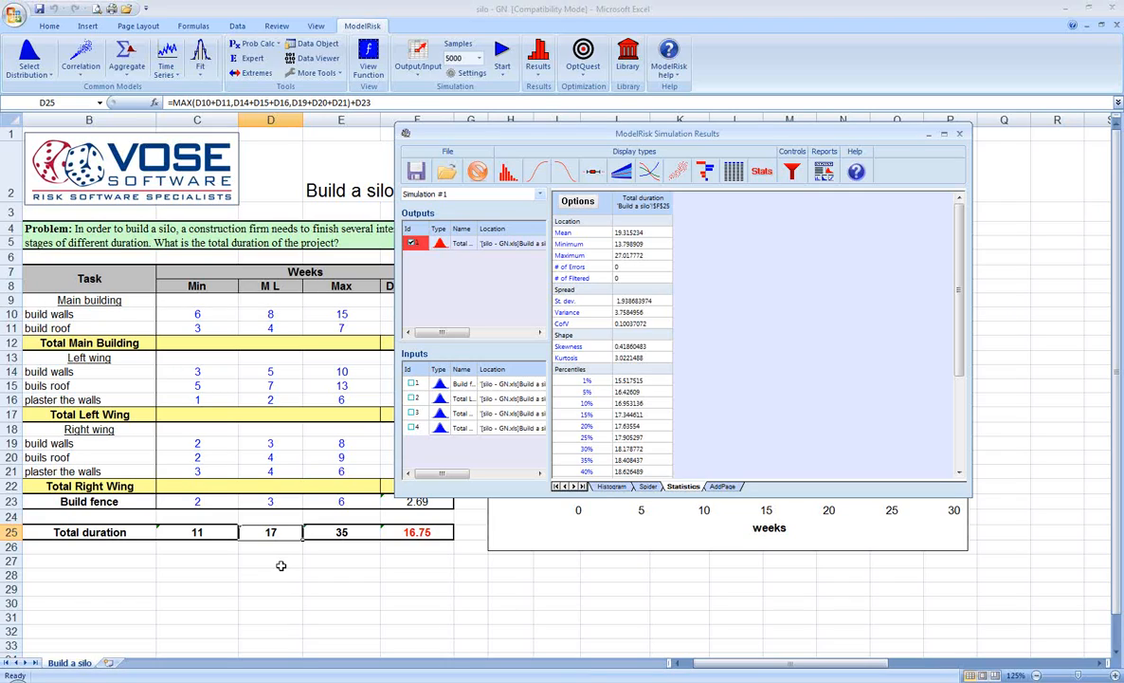
pyautogui.moveTo(528, 276)
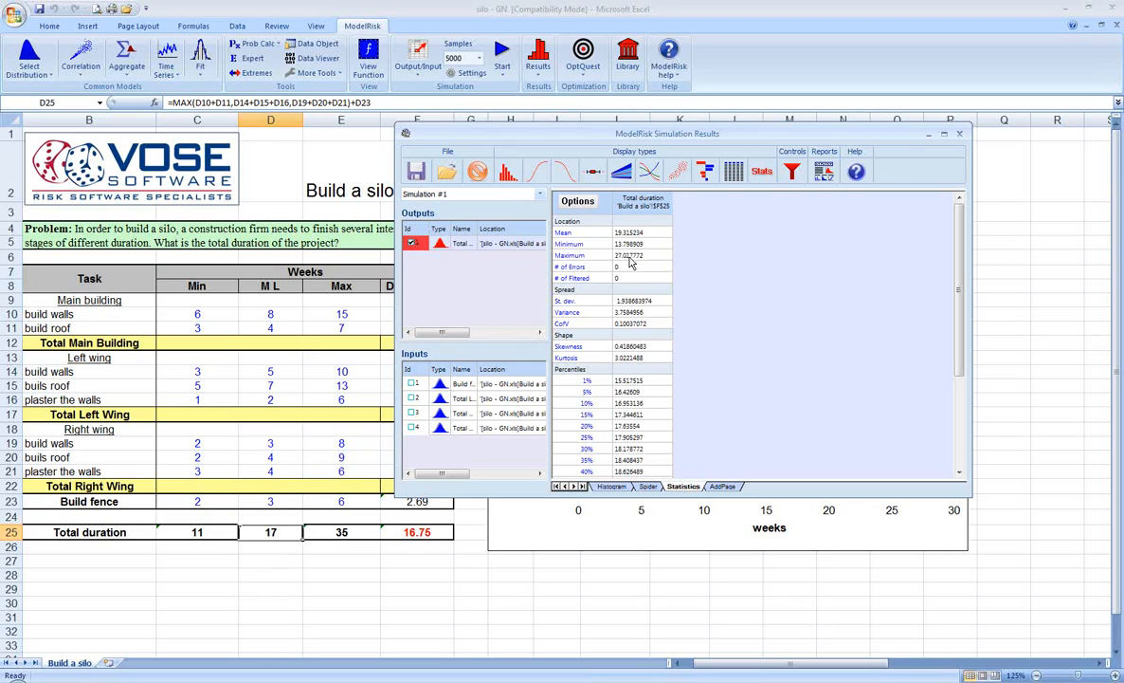
pyautogui.moveTo(630, 259)
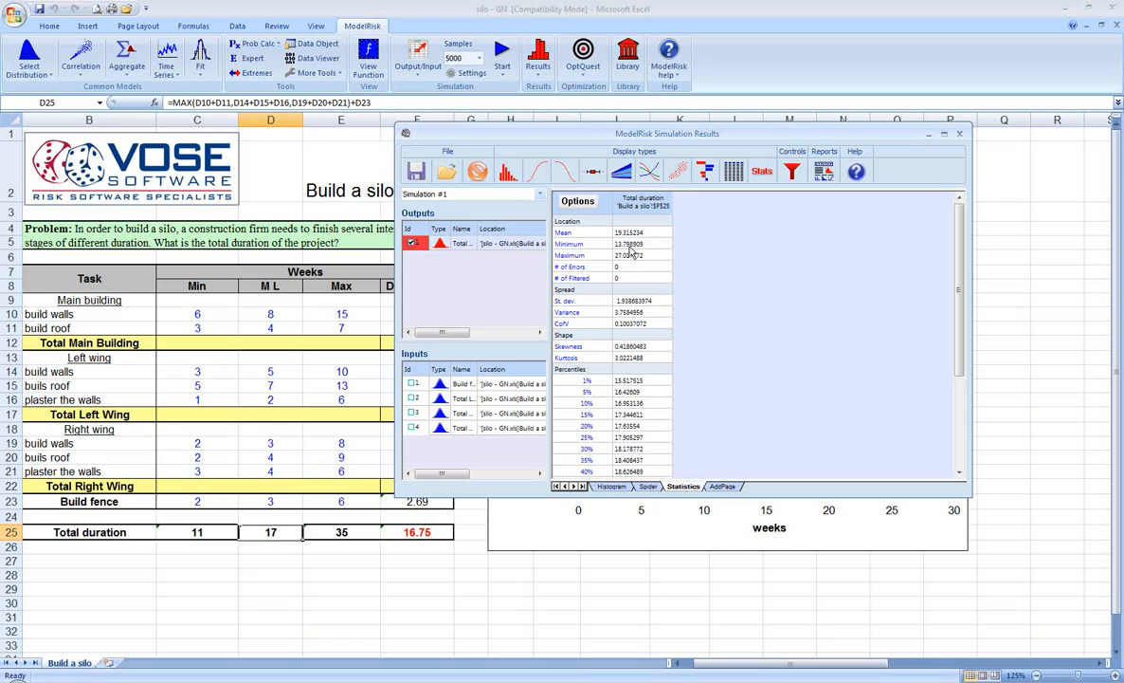
pyautogui.moveTo(630, 244)
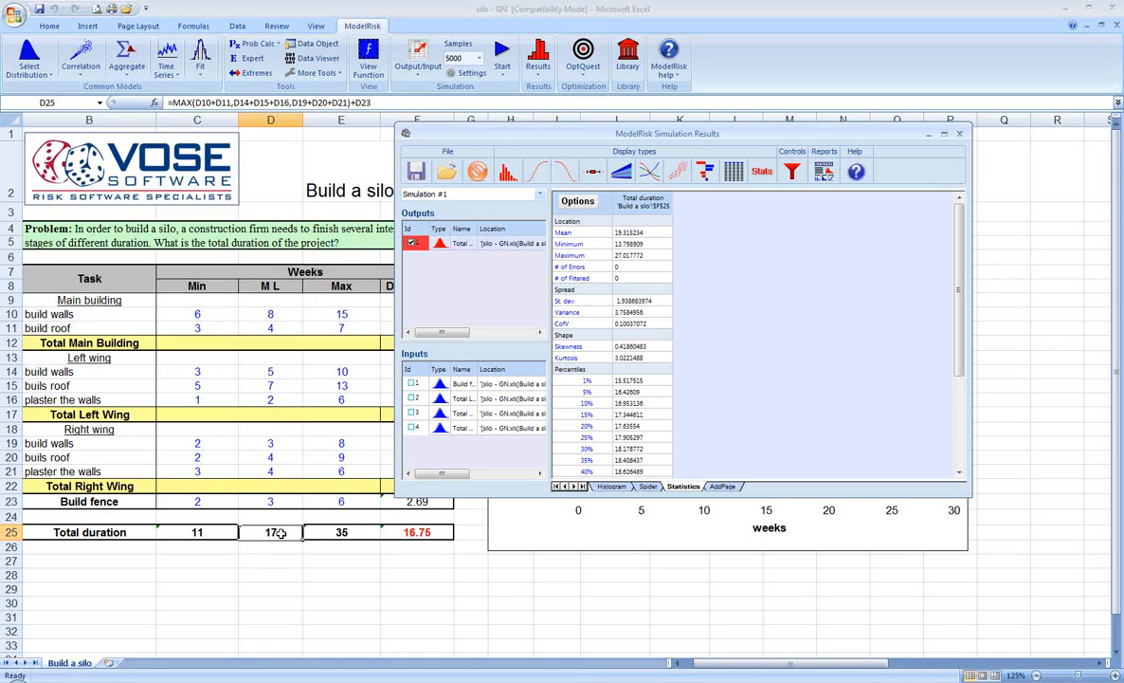
pyautogui.moveTo(677, 150)
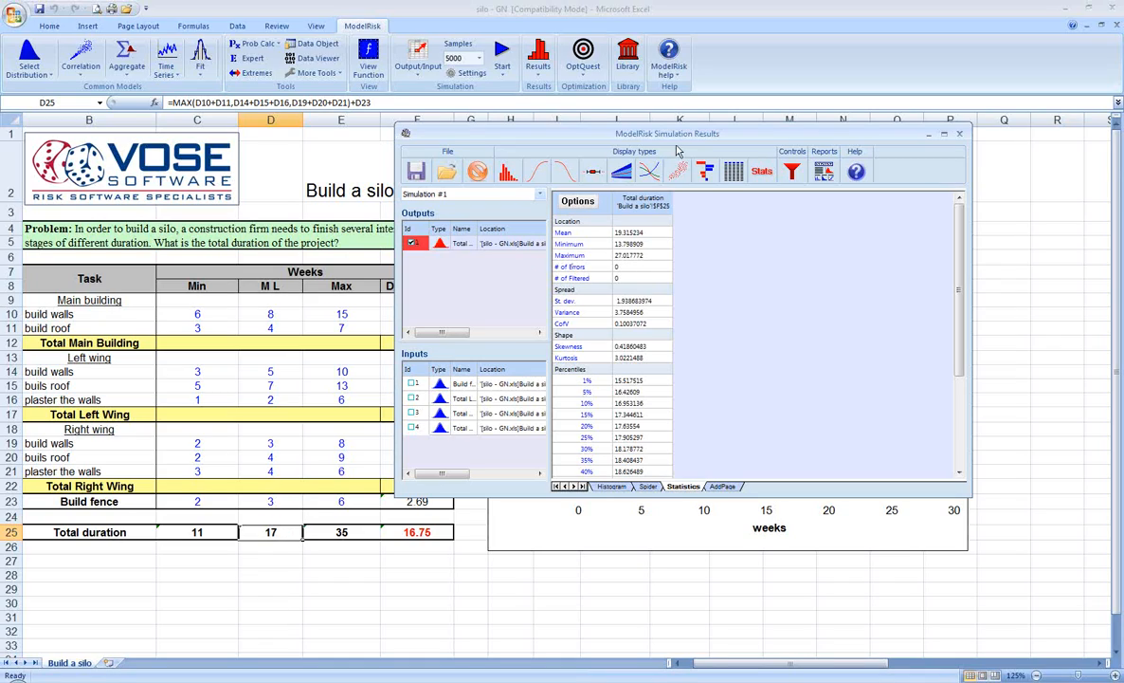
# - Move the Results window left and show the Total duration histogram with 10/80/10 bands
pyautogui.moveTo(668, 133); pyautogui.dragTo(460, 75)
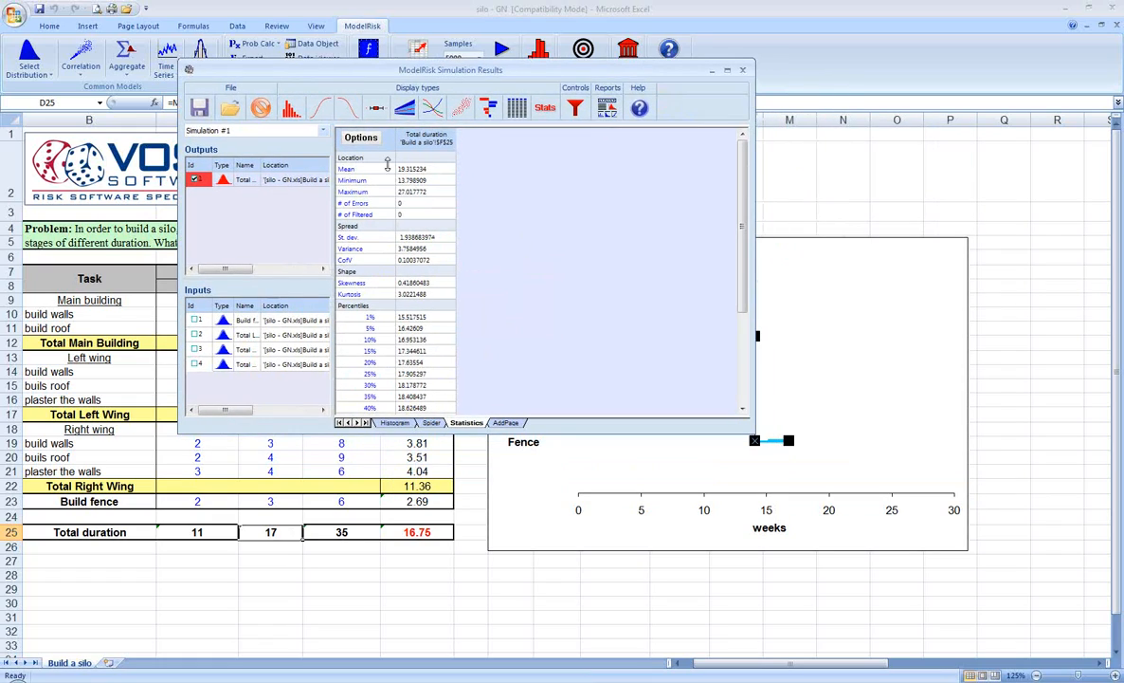
pyautogui.click(394, 422)
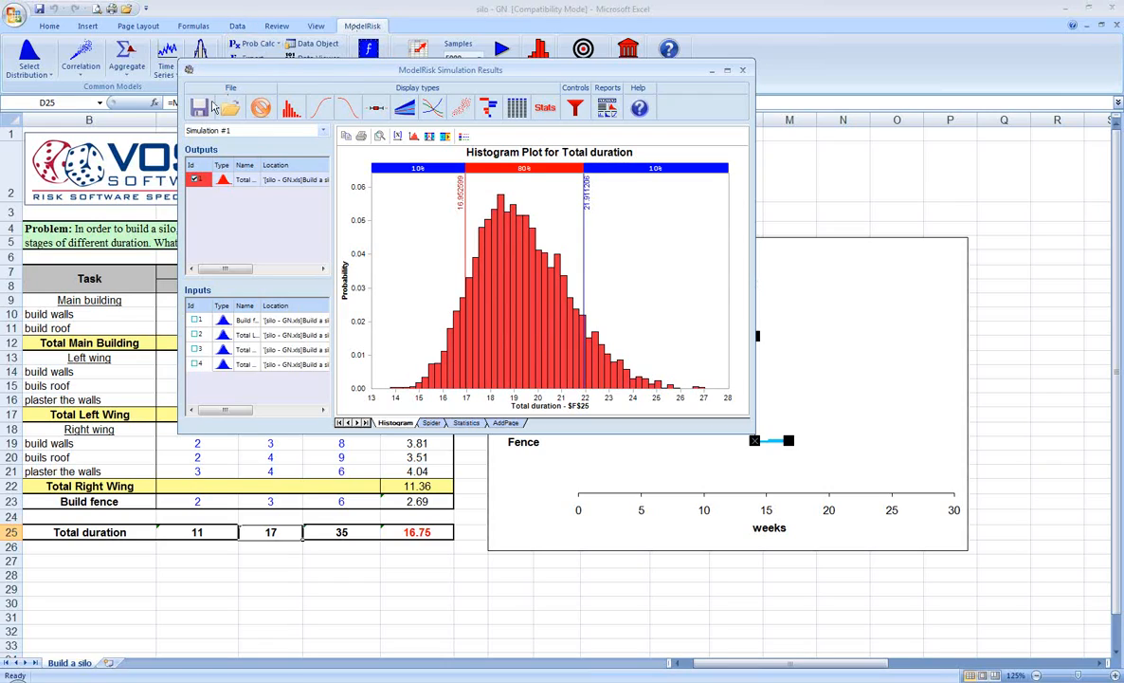
pyautogui.moveTo(199, 107)
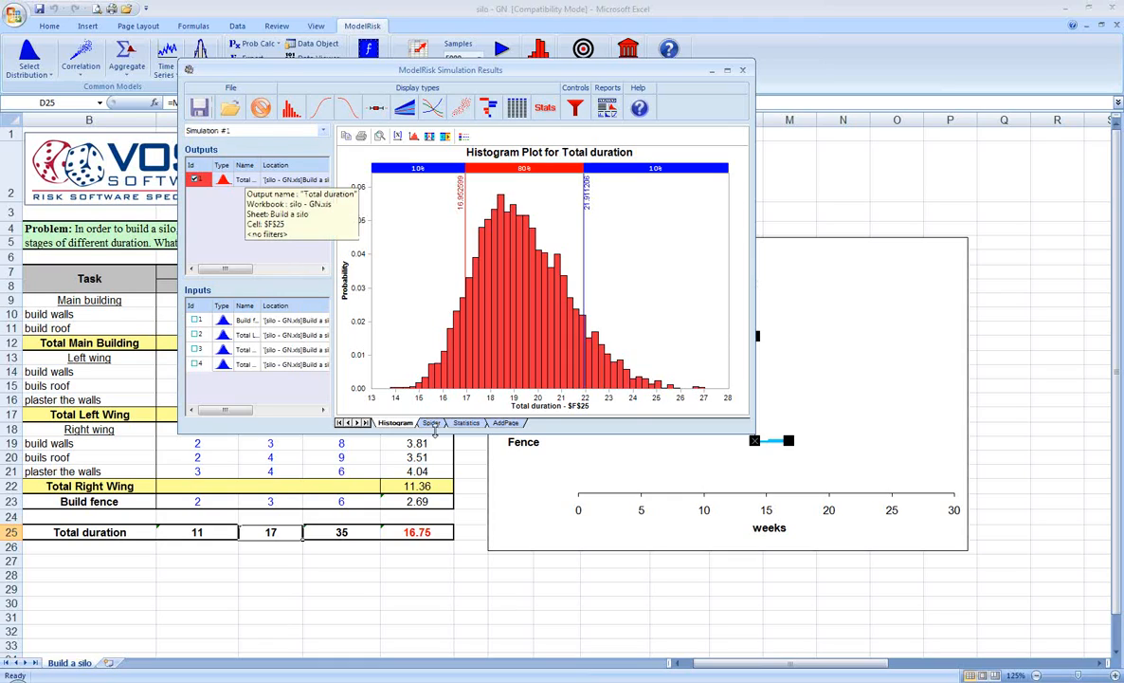
# - Add a results page showing the ascending cumulative plot of Total duration
pyautogui.click(465, 421)
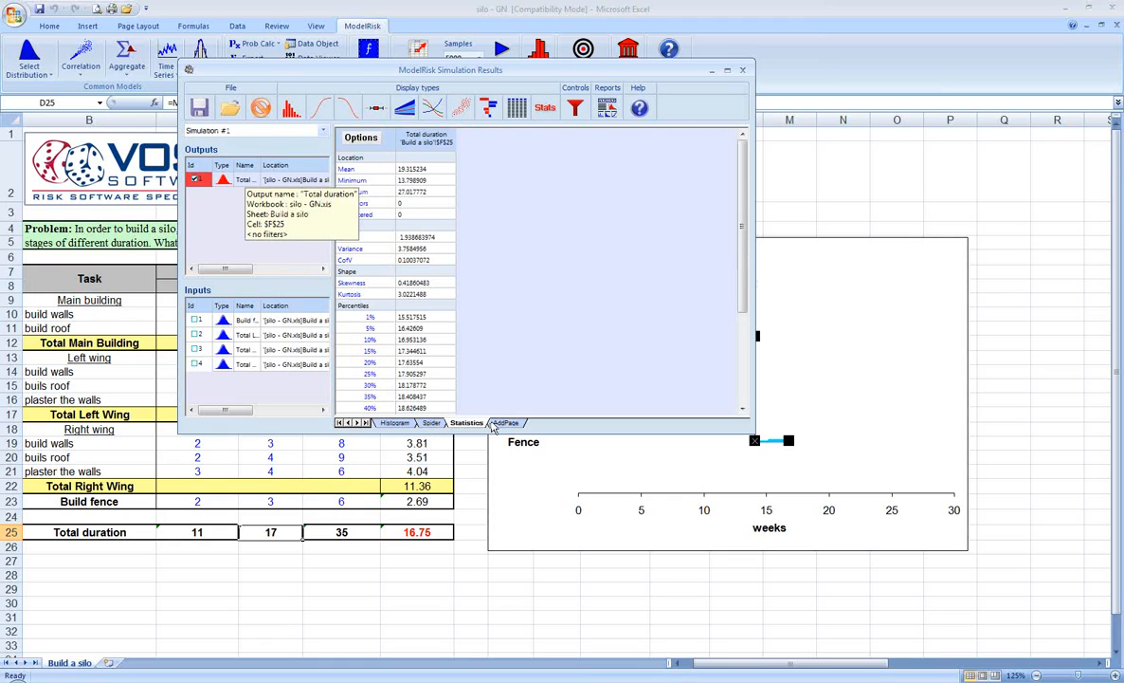
pyautogui.click(500, 423)
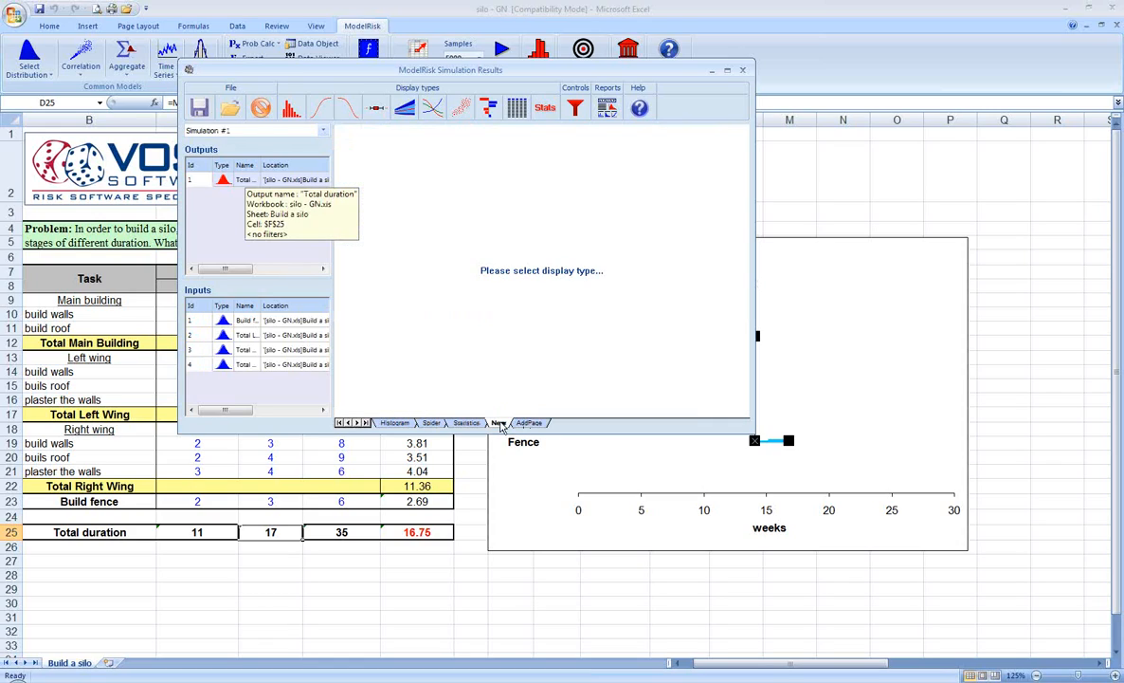
pyautogui.click(503, 423)
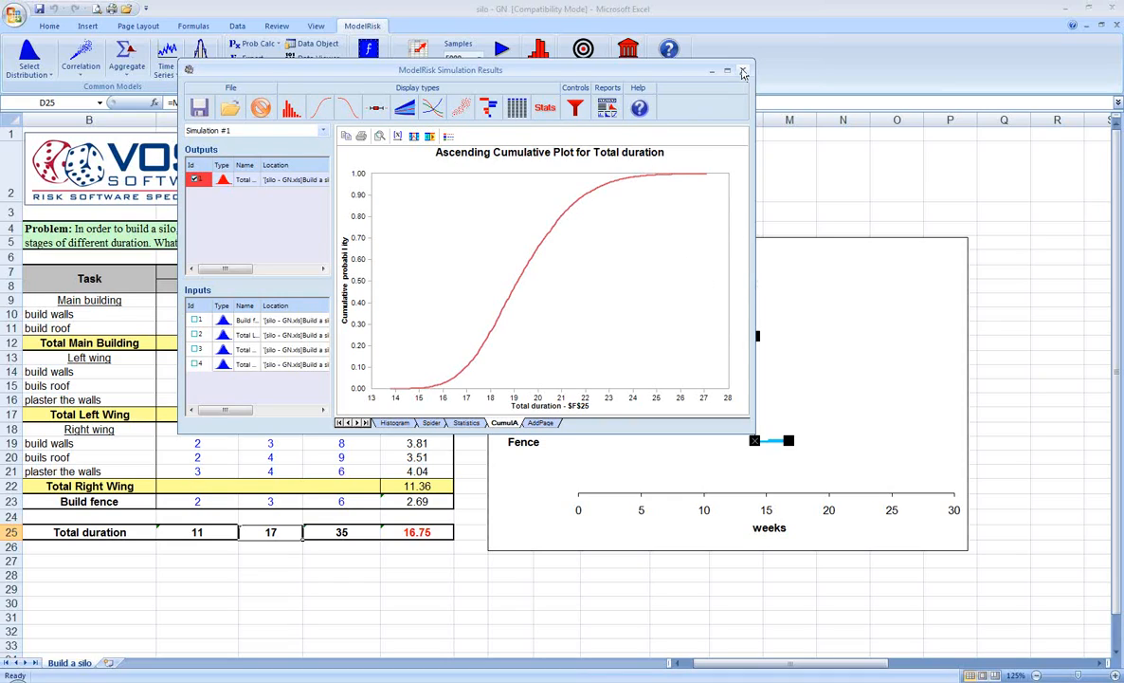
# - Close the ModelRisk Simulation Results window to return to the silo schedule sheet
pyautogui.click(743, 71)
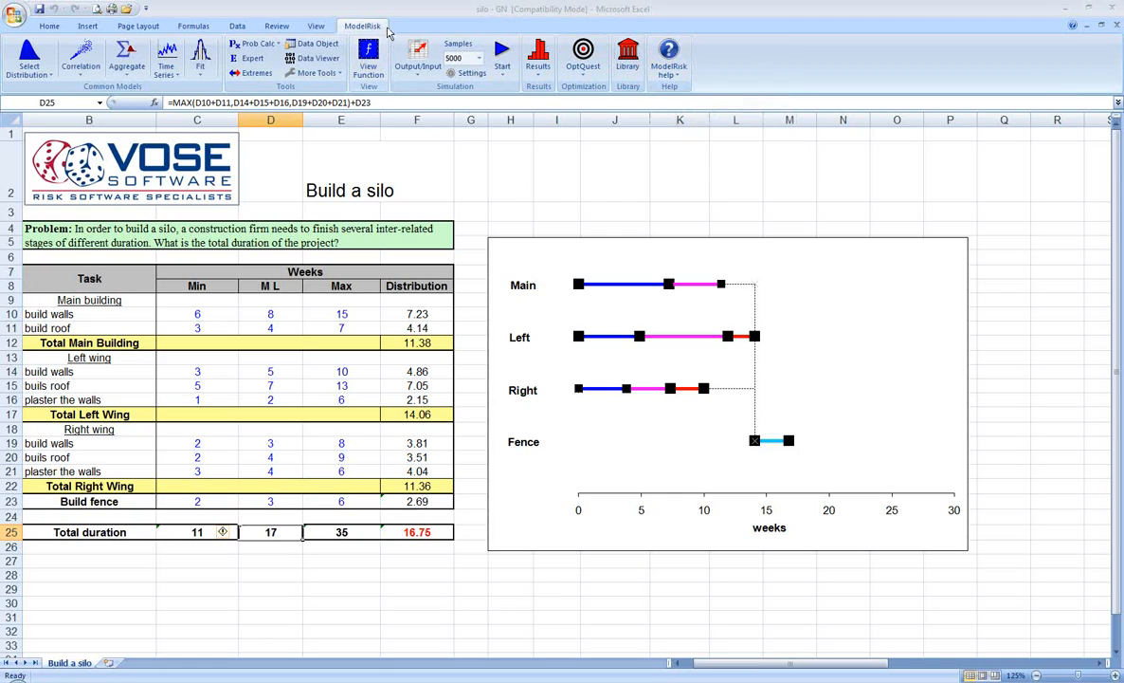
pyautogui.moveTo(669, 53)
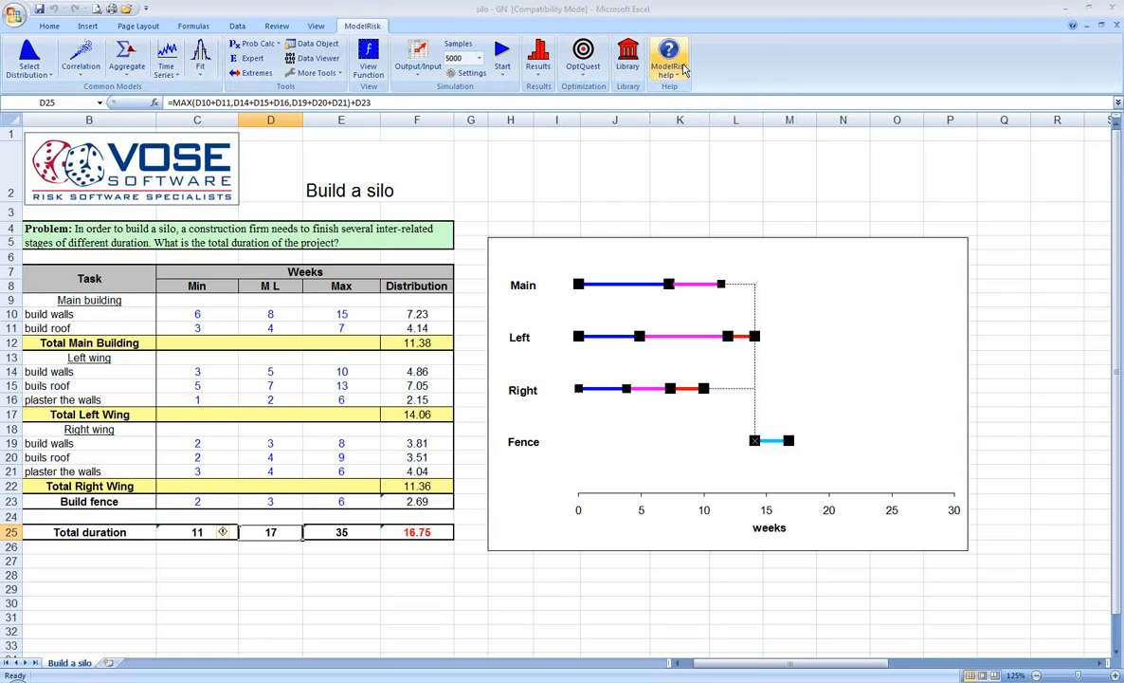